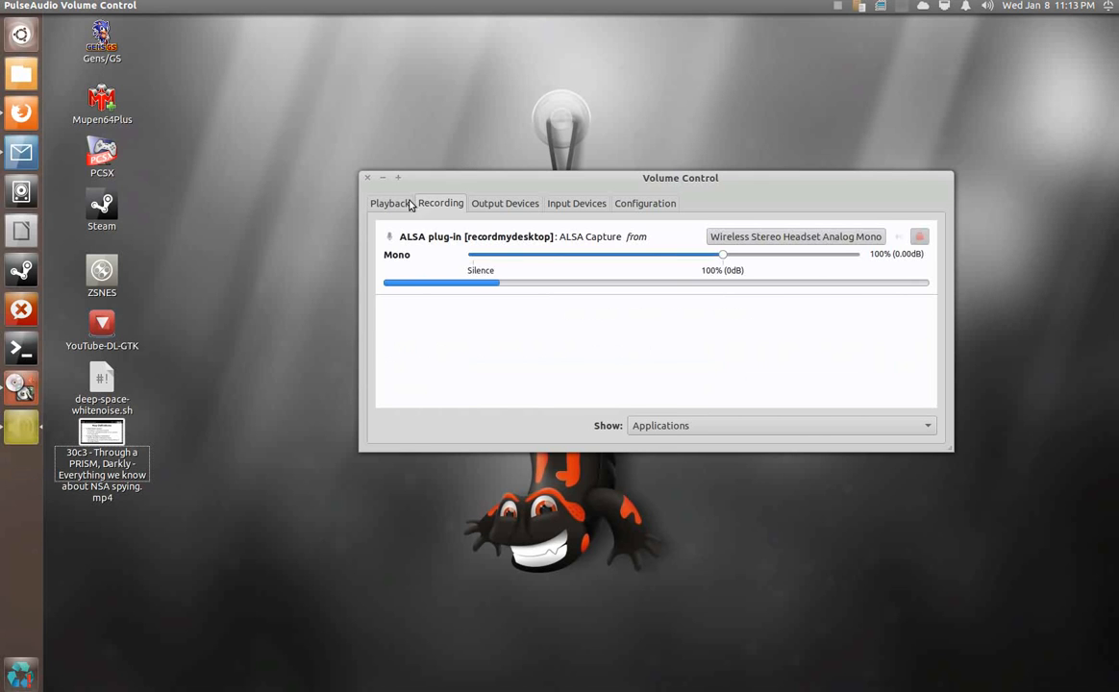
# Close the PulseAudio Volume Control window to leave only the desktop
pyautogui.click(367, 177)
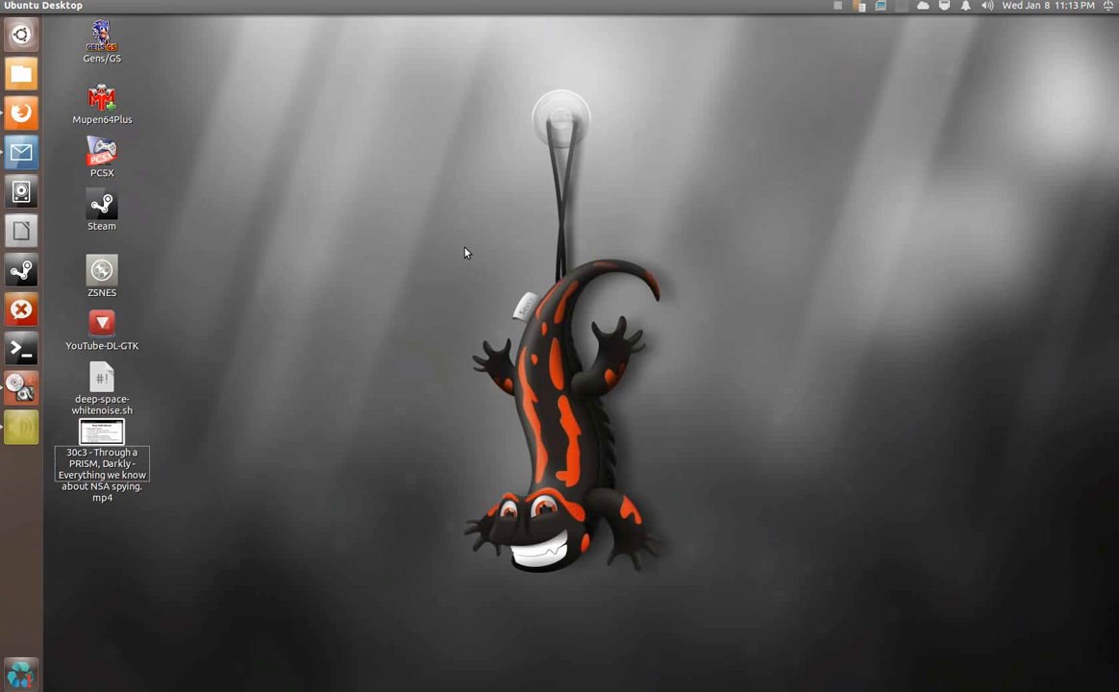
pyautogui.moveTo(566, 243)
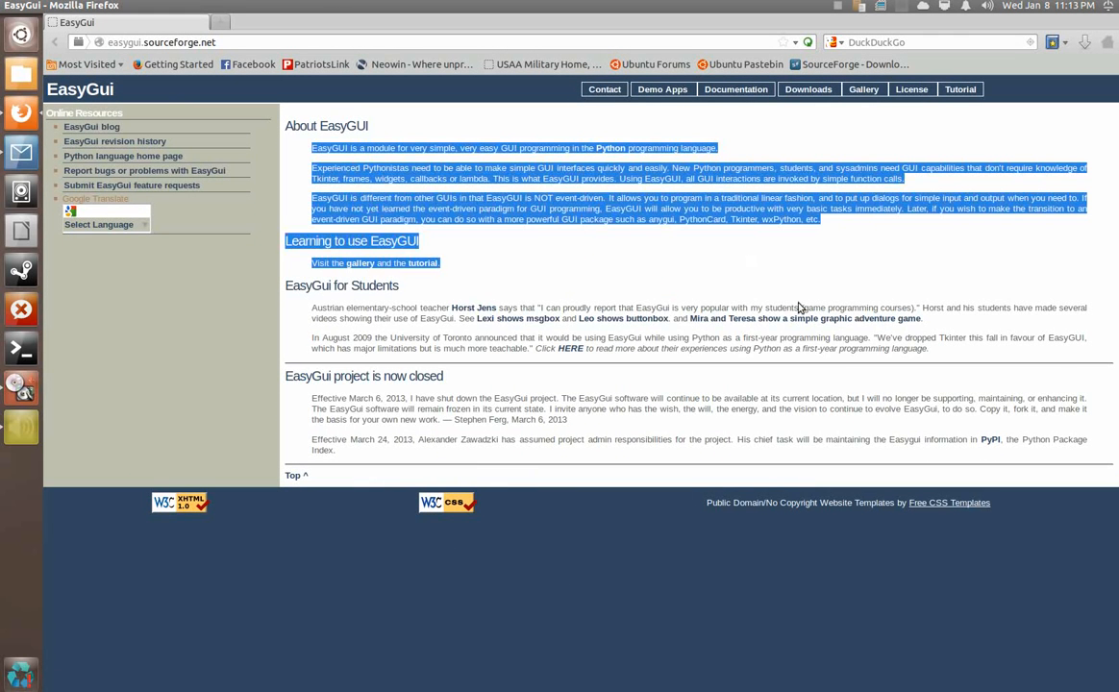
# Highlight the About EasyGUI passages on the homepage, then open the Tutorial page
pyautogui.click(1037, 461)
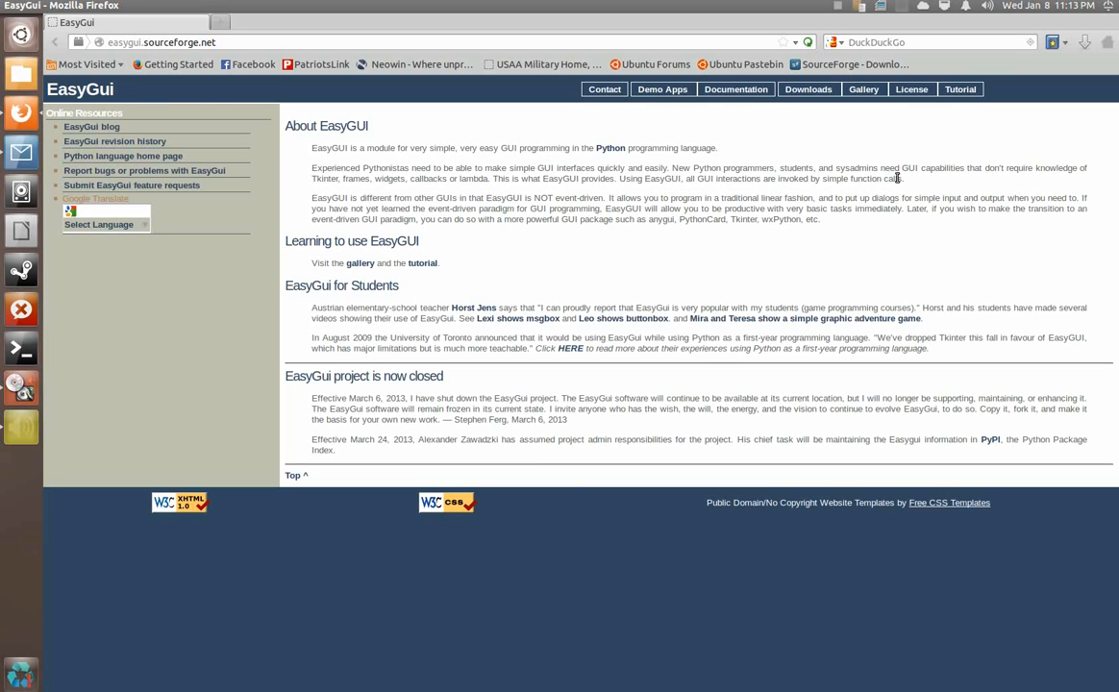
pyautogui.moveTo(284, 125); pyautogui.dragTo(411, 240)
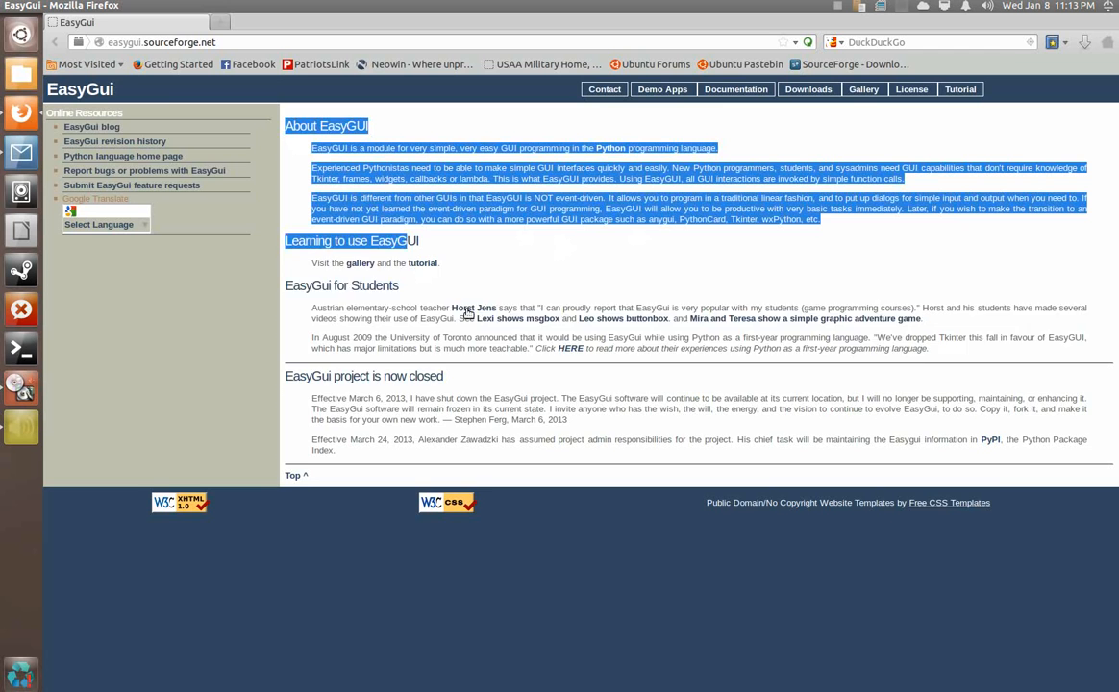
pyautogui.click(279, 183)
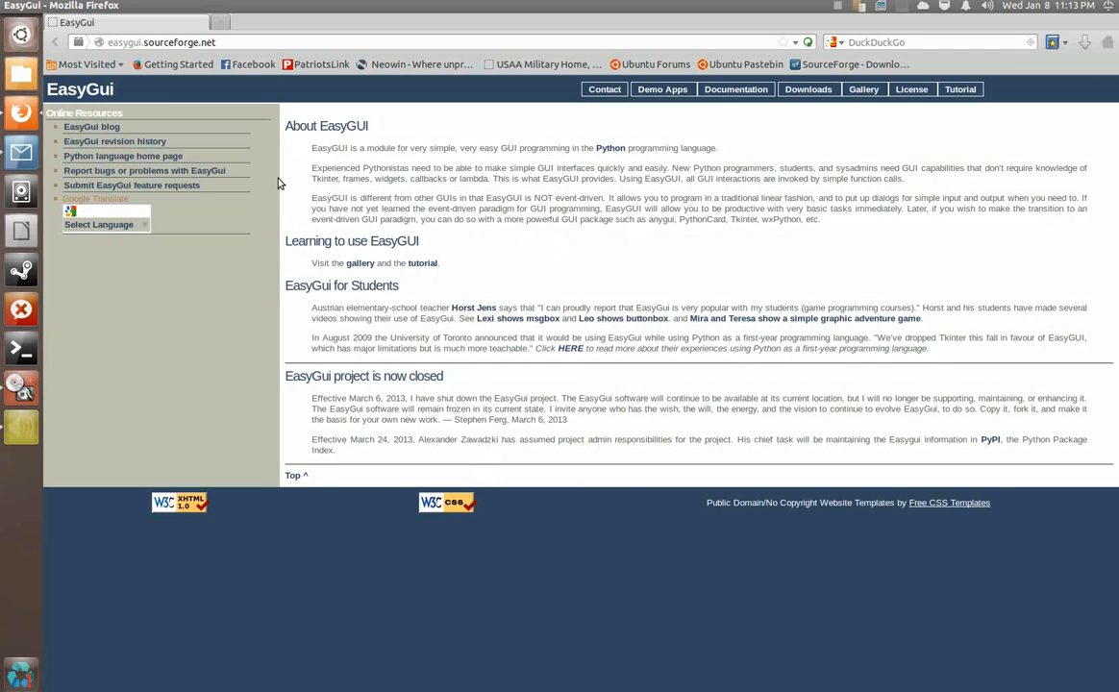
pyautogui.press('ctrl+a')
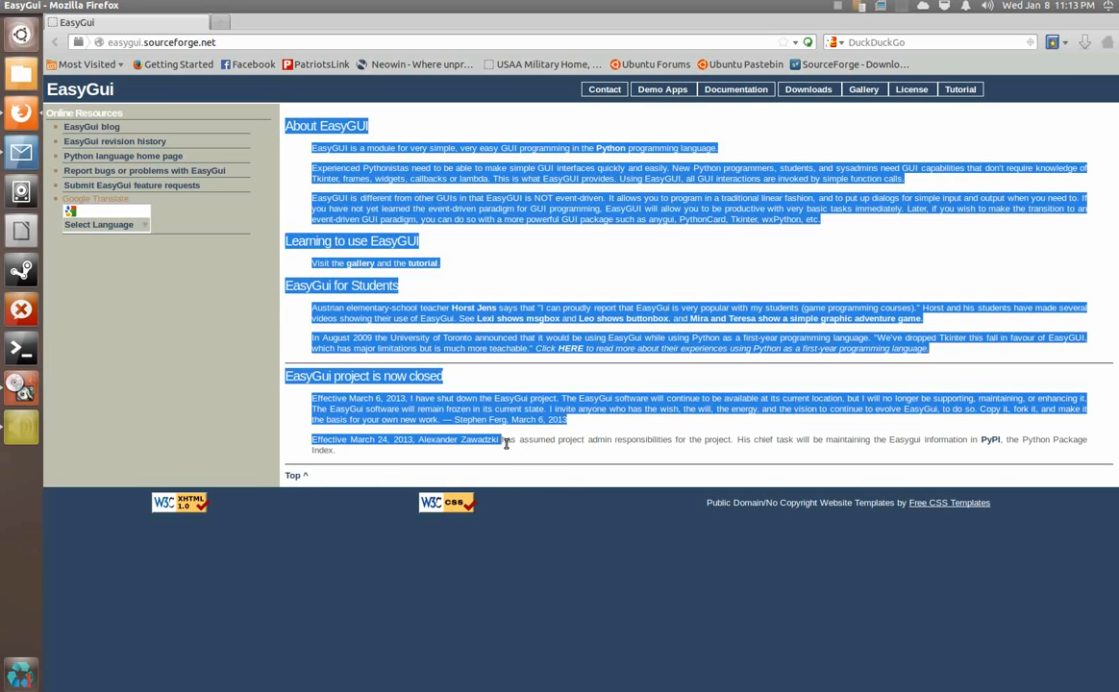
pyautogui.click(512, 475)
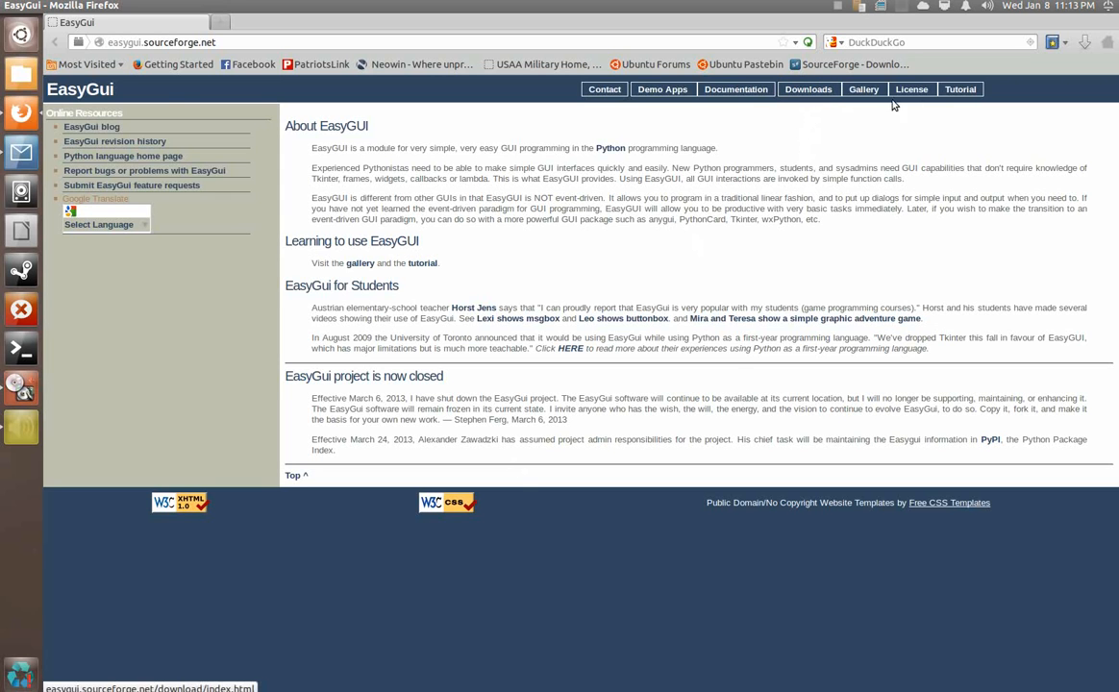
pyautogui.click(959, 88)
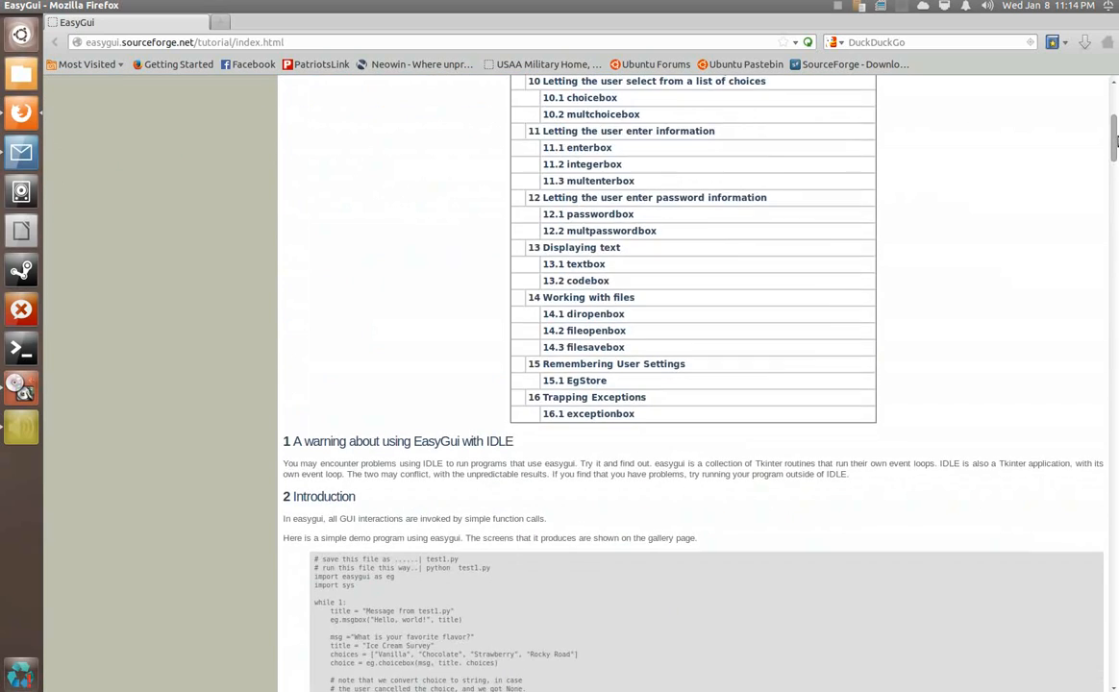
# Scroll the tutorial, close Firefox, and launch Geany from the Dash
pyautogui.scroll(-3)
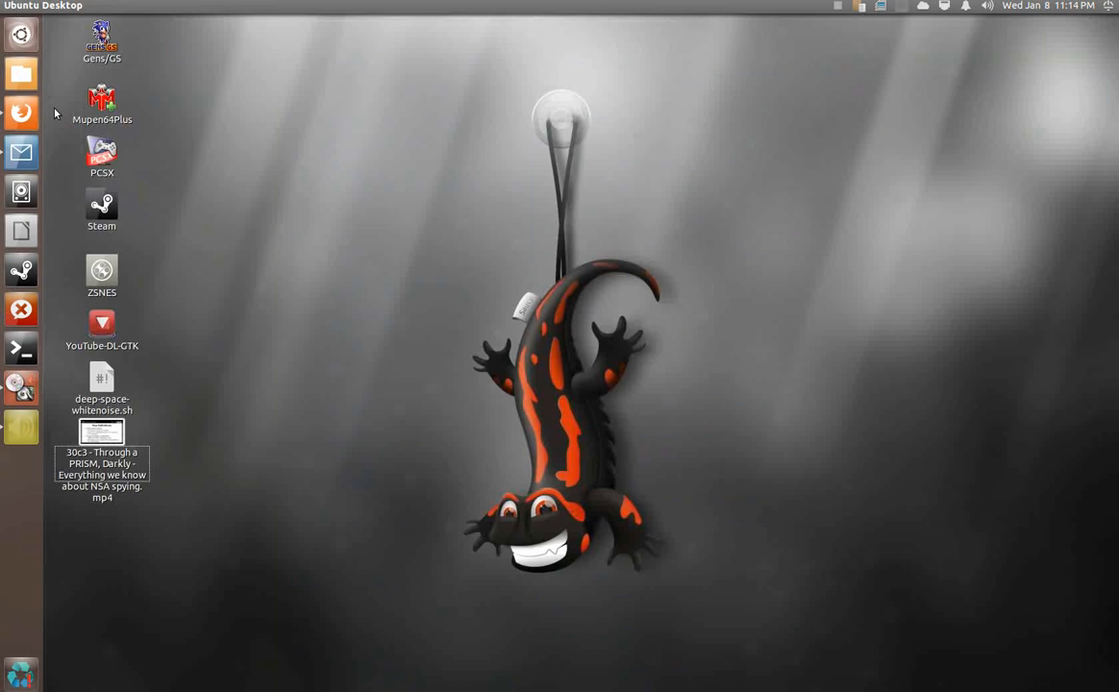
pyautogui.write('pulse')
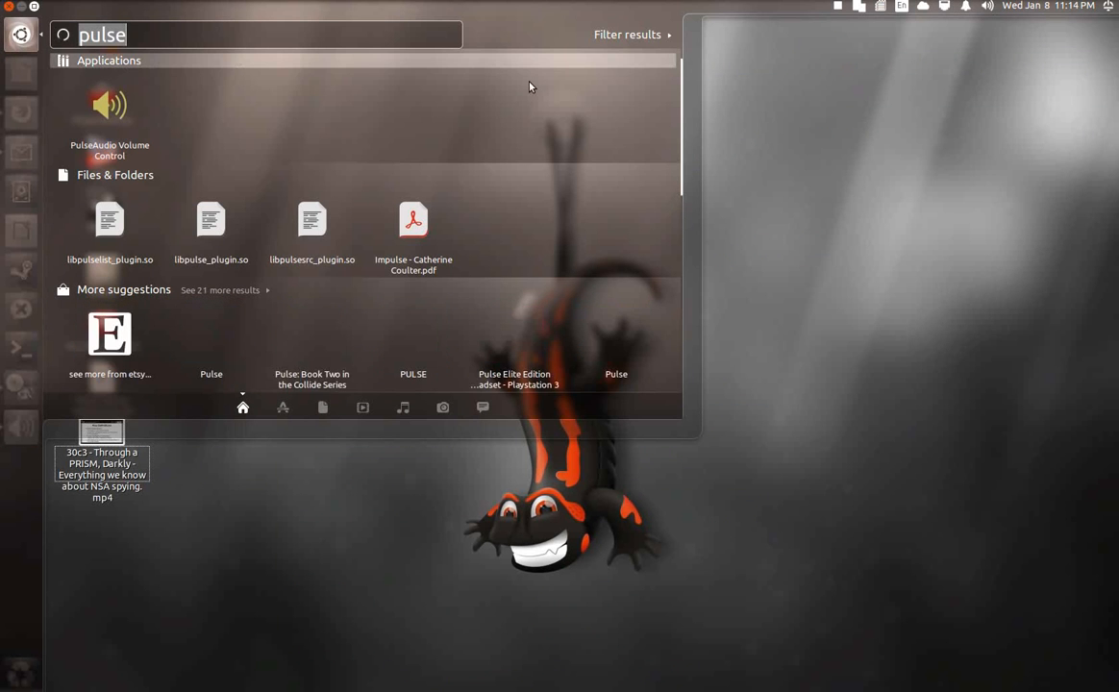
pyautogui.write('geany')
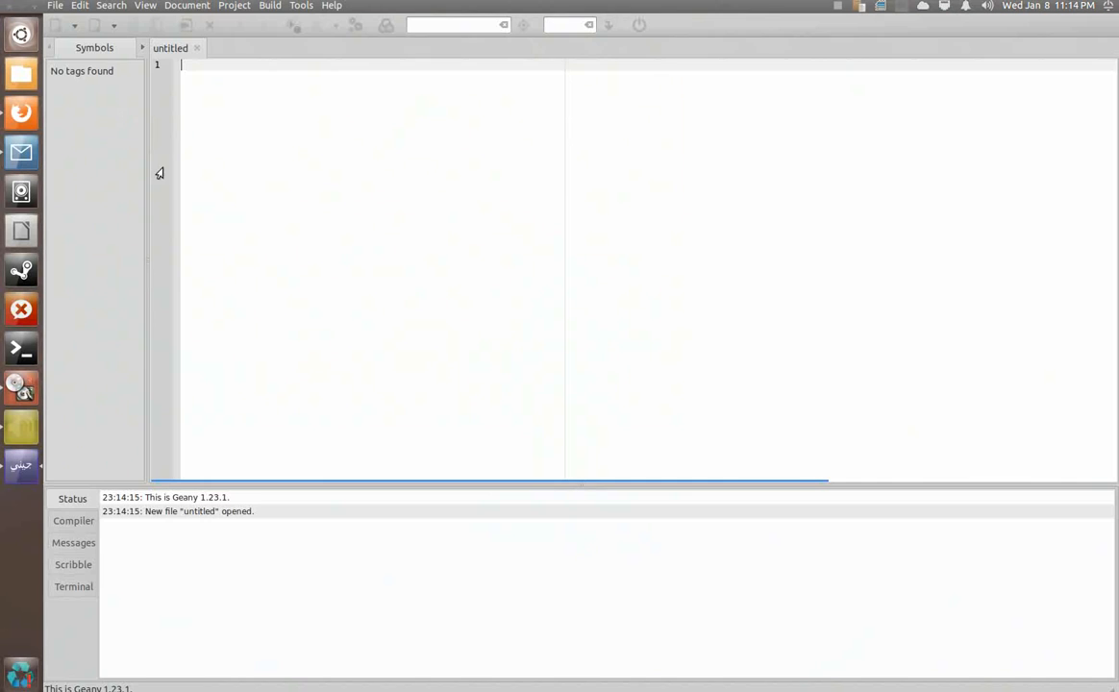
# Add the #!/usr/bin/env python3 shebang and save the file as foo.py on the Desktop
pyautogui.write('#')
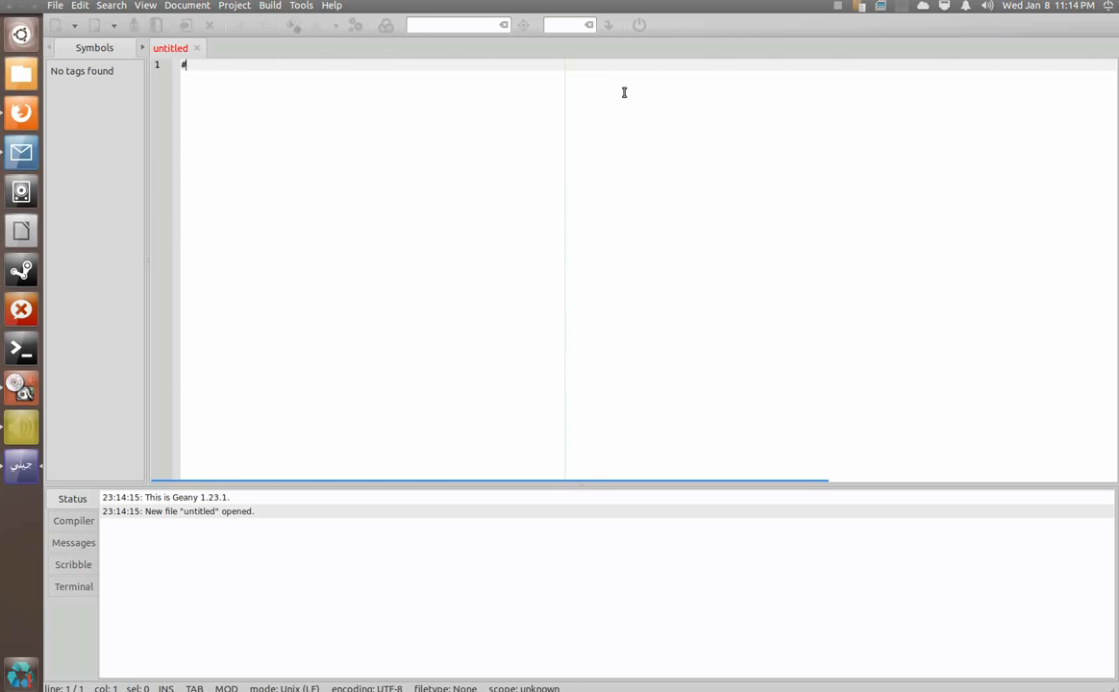
pyautogui.write('!/usr/bin/env python3')
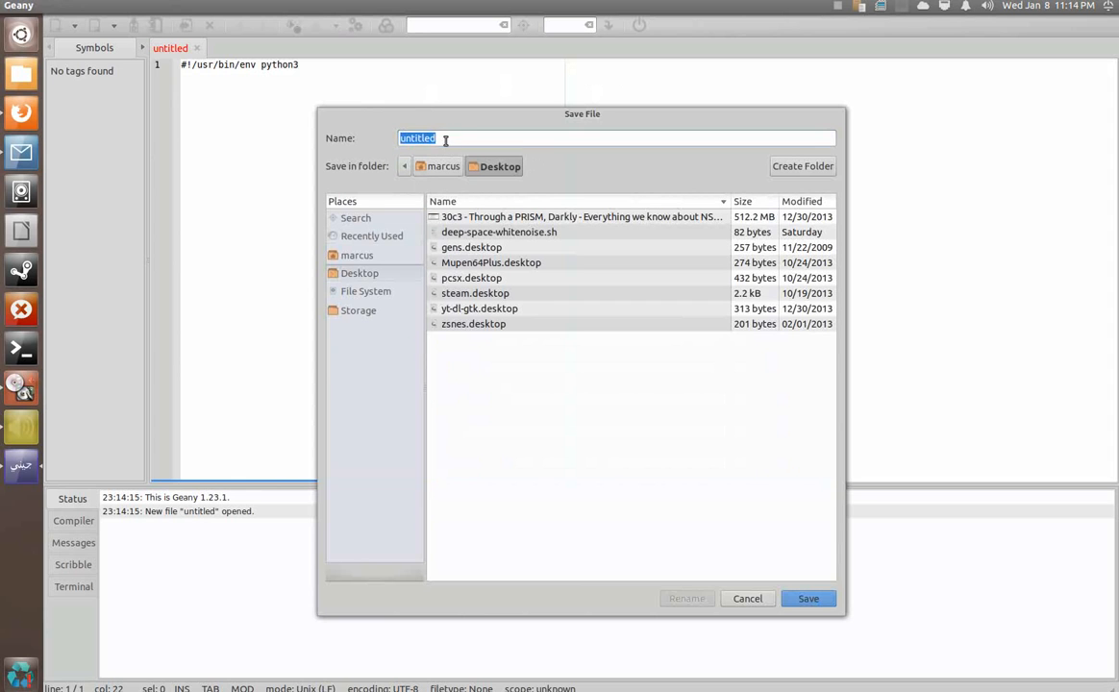
pyautogui.write('foo')
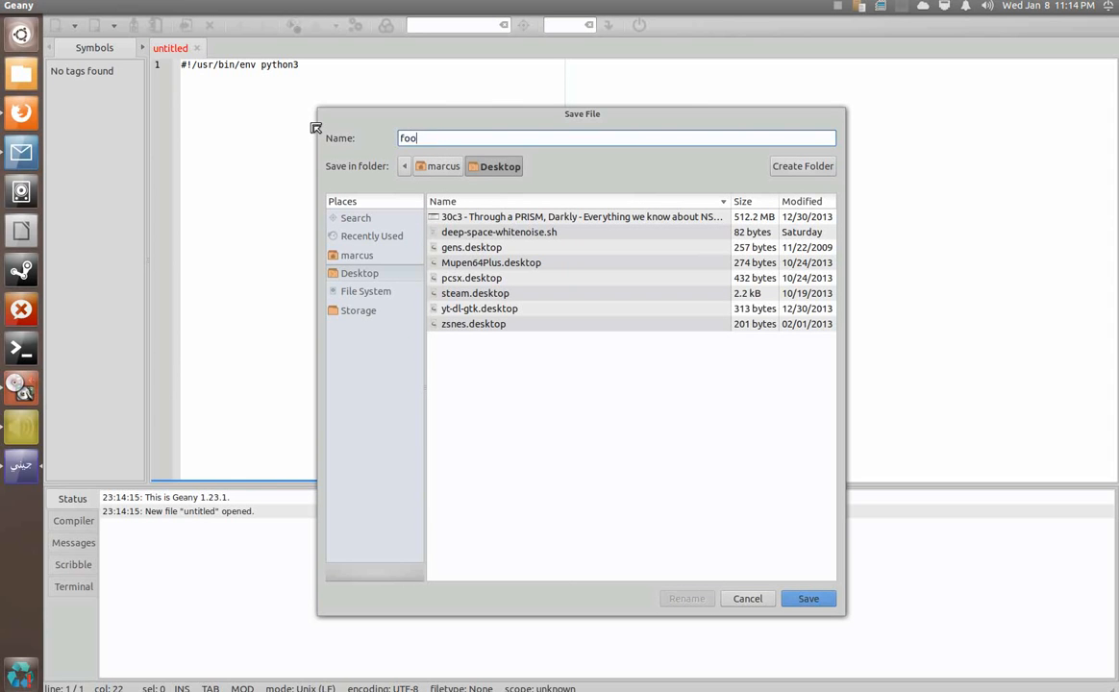
pyautogui.click(807, 598)
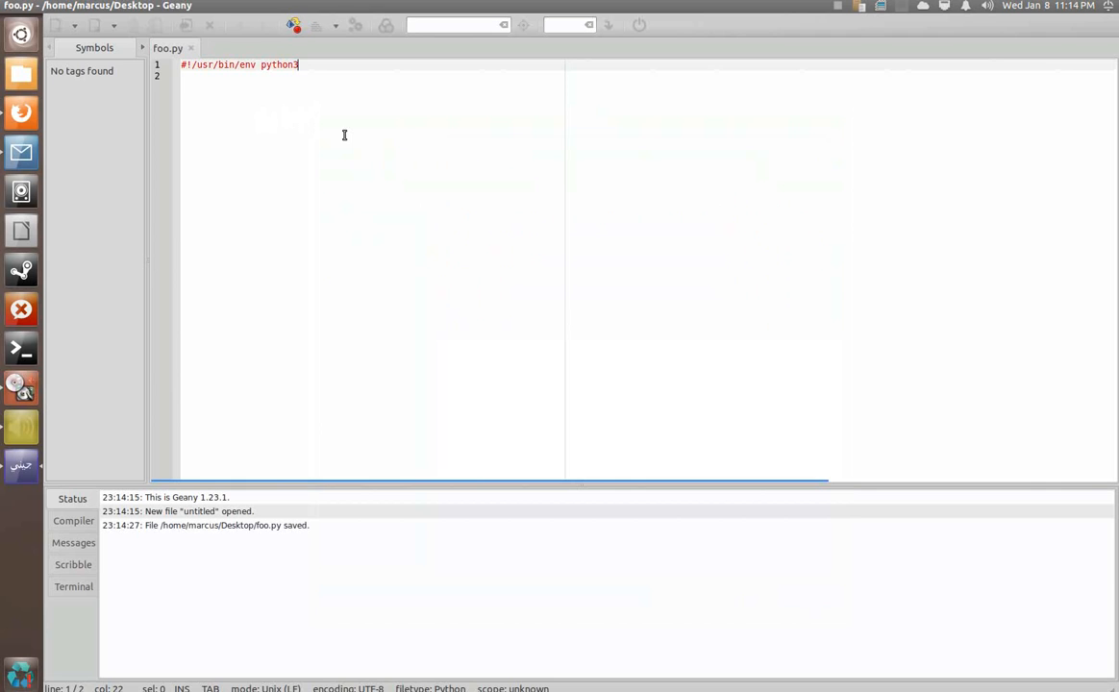
pyautogui.doubleClick(279, 65)
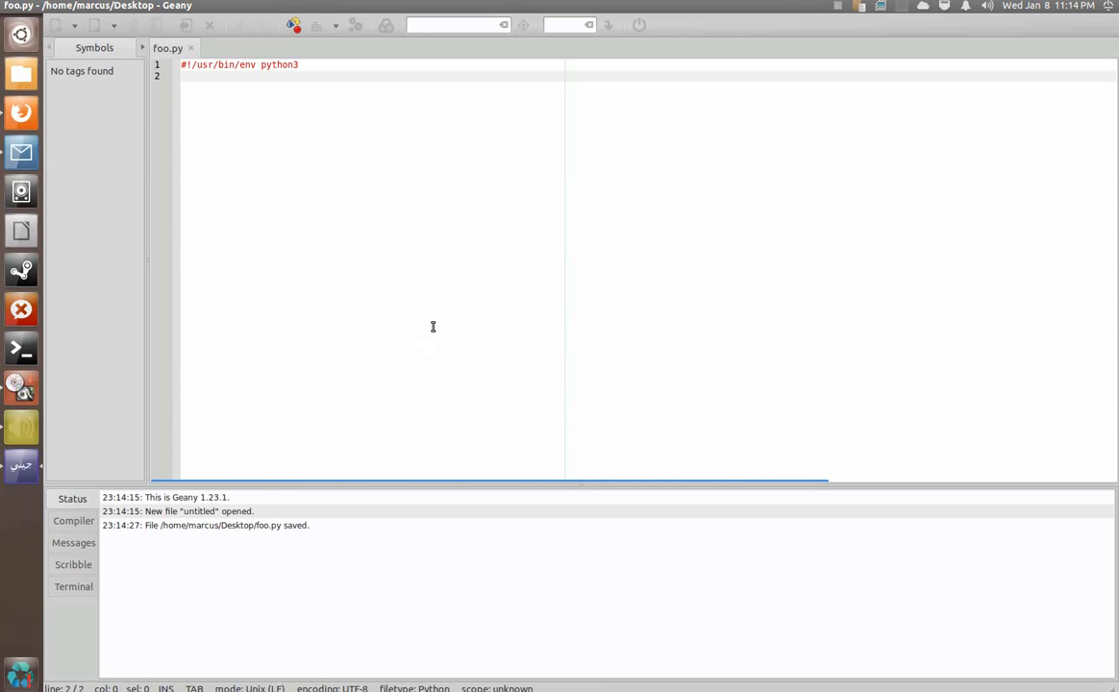
# Add 'from easygui import *' and delete a mistyped easygui.msgbox line
pyautogui.write('from easygui imp')
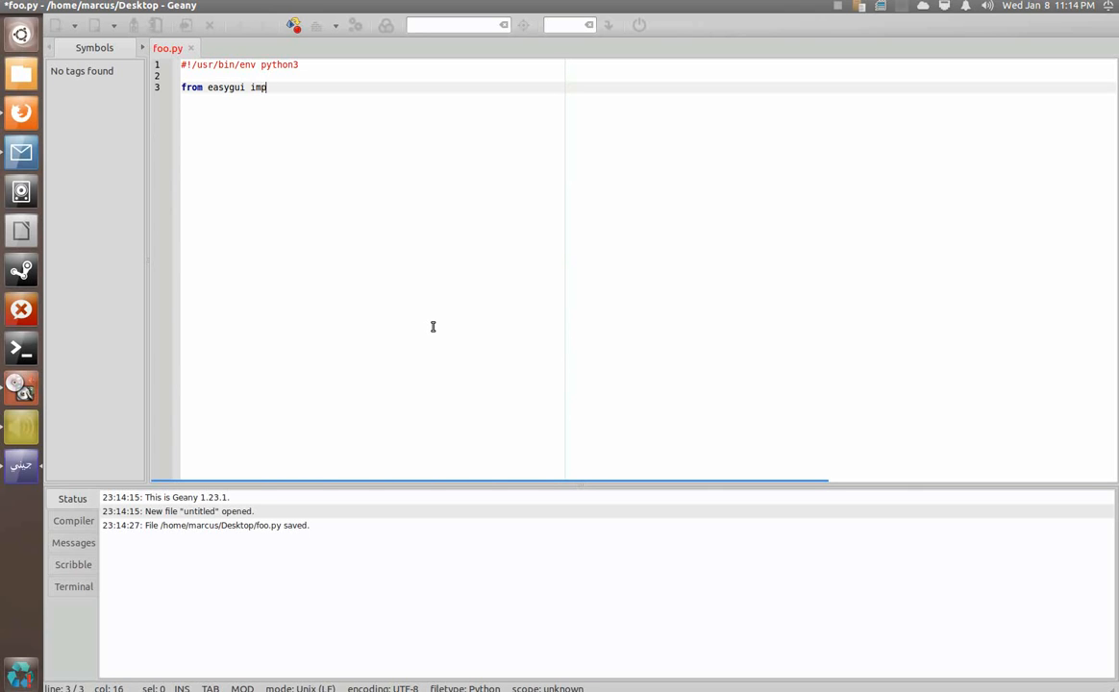
pyautogui.write('ort *')
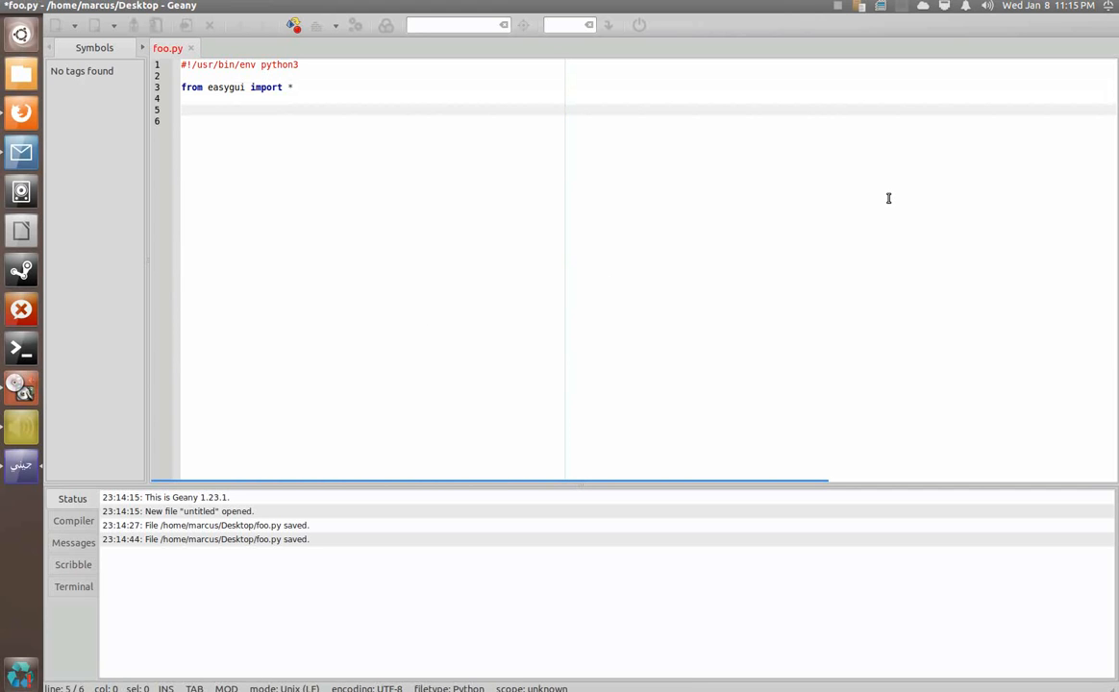
pyautogui.write('easygui.m')
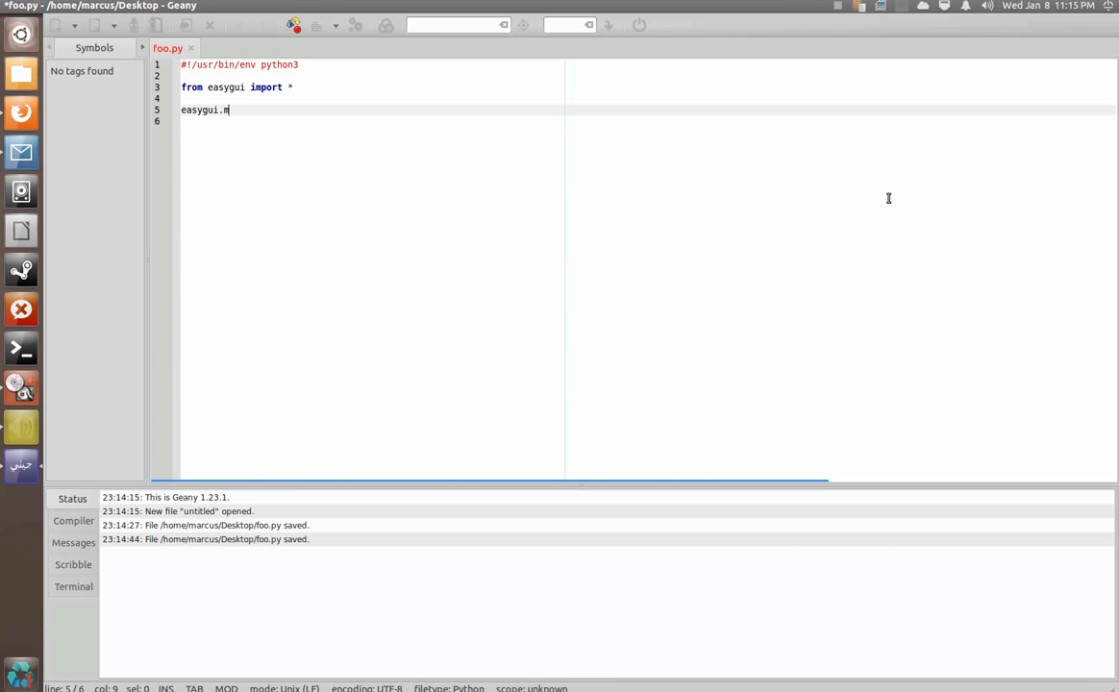
pyautogui.write('sgbox')
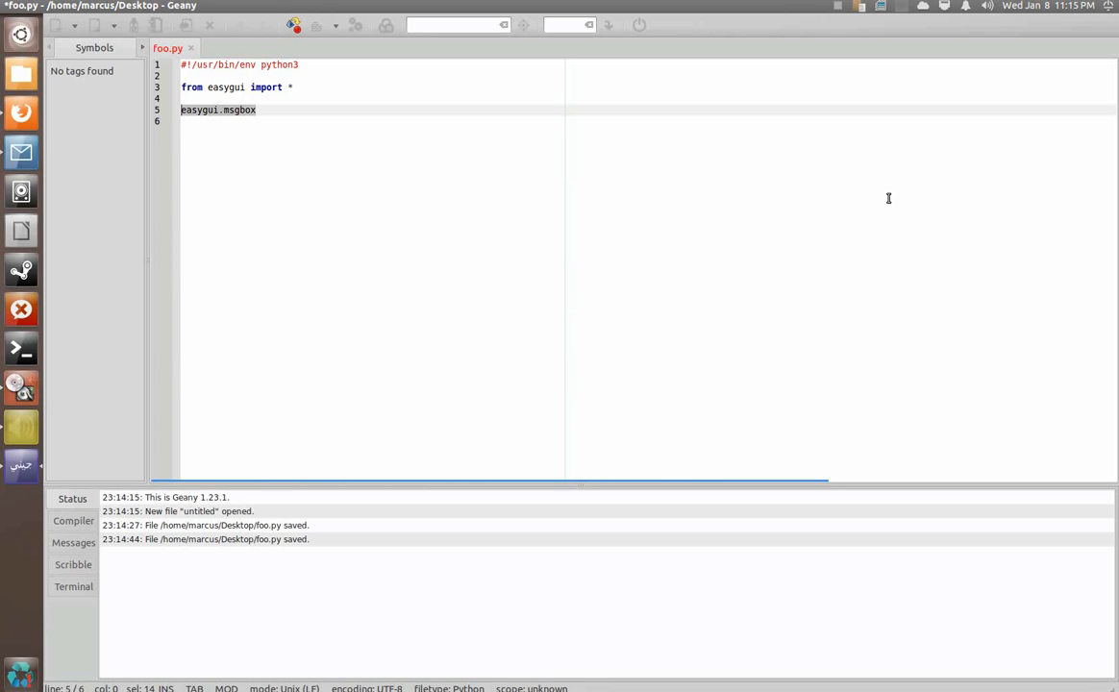
pyautogui.press('Delete')
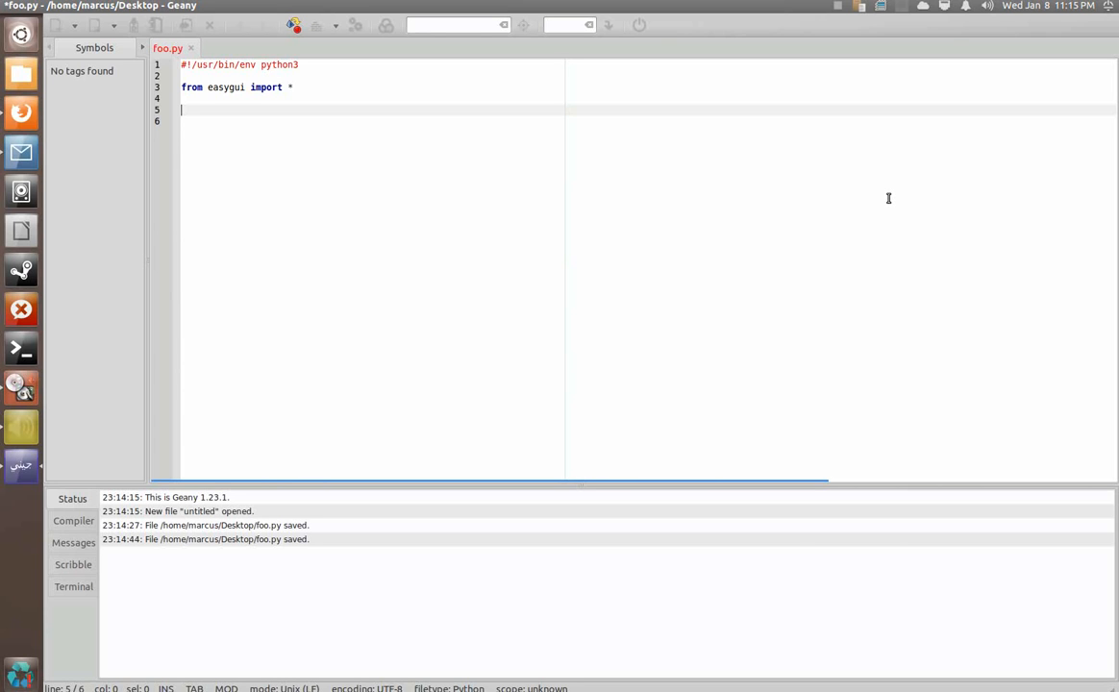
# Write msgbox("This is a message dialog box", title="This is a sample title") and save foo.py
pyautogui.write('msgbox')
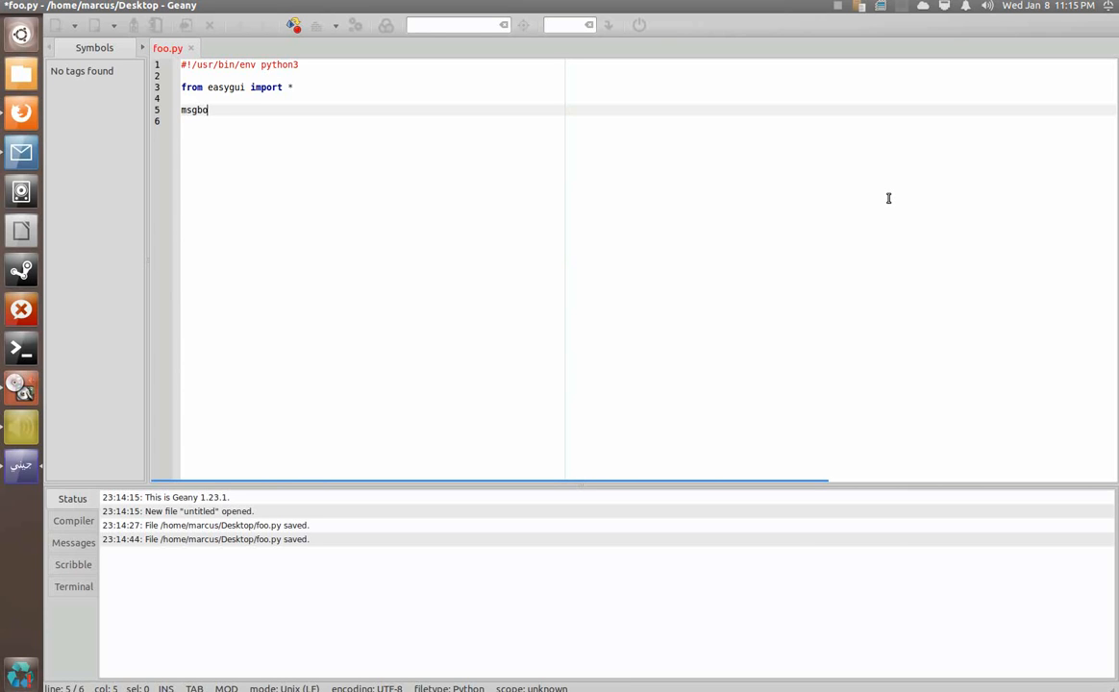
pyautogui.write('x')
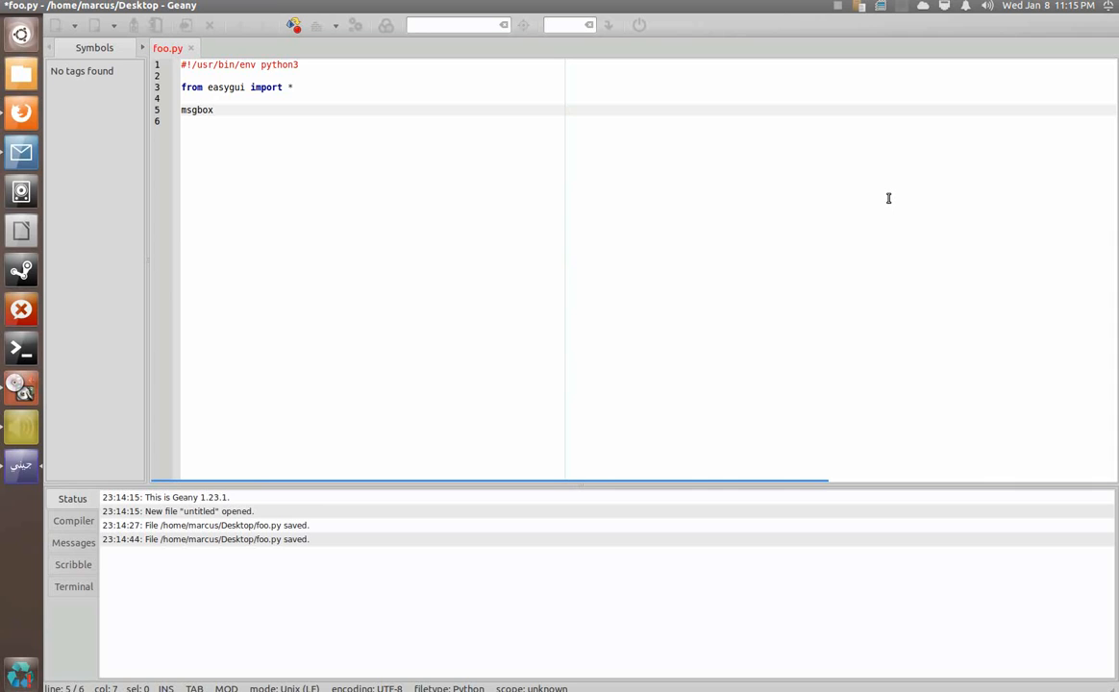
pyautogui.write('(')
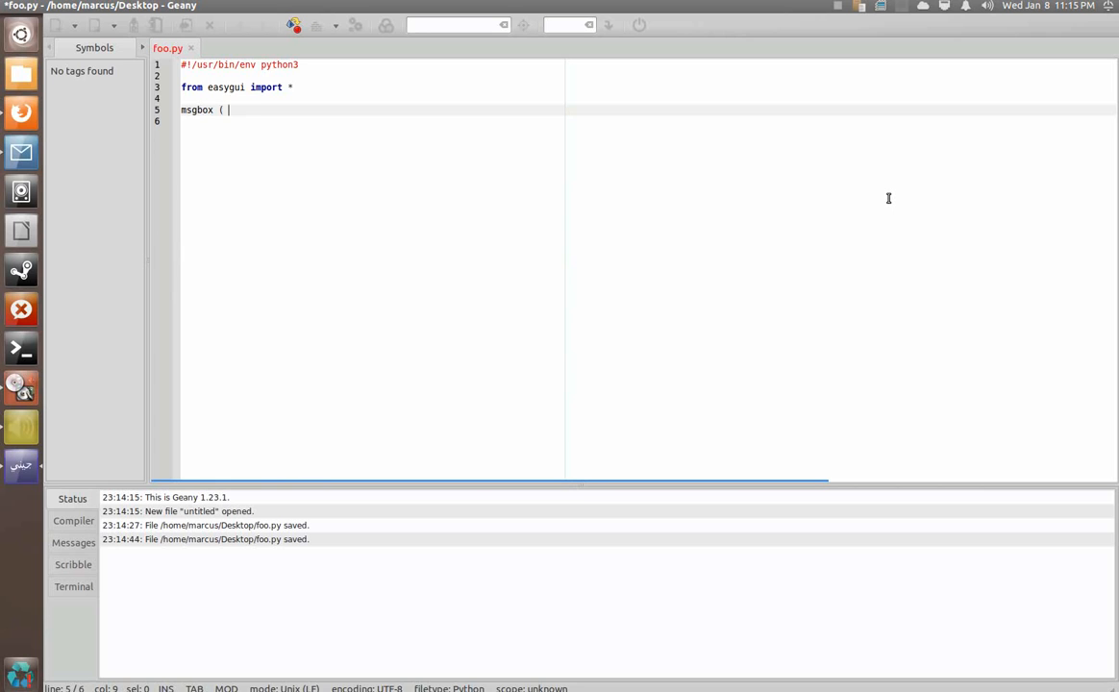
pyautogui.write('msg =')
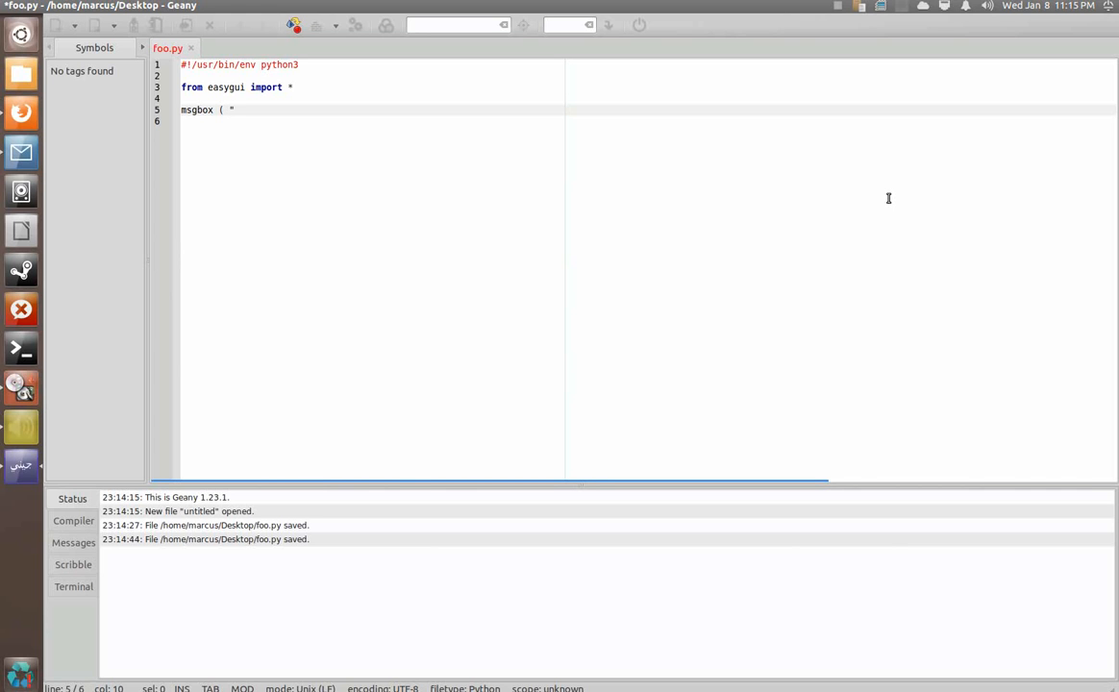
pyautogui.write('This is a message dialog box",')
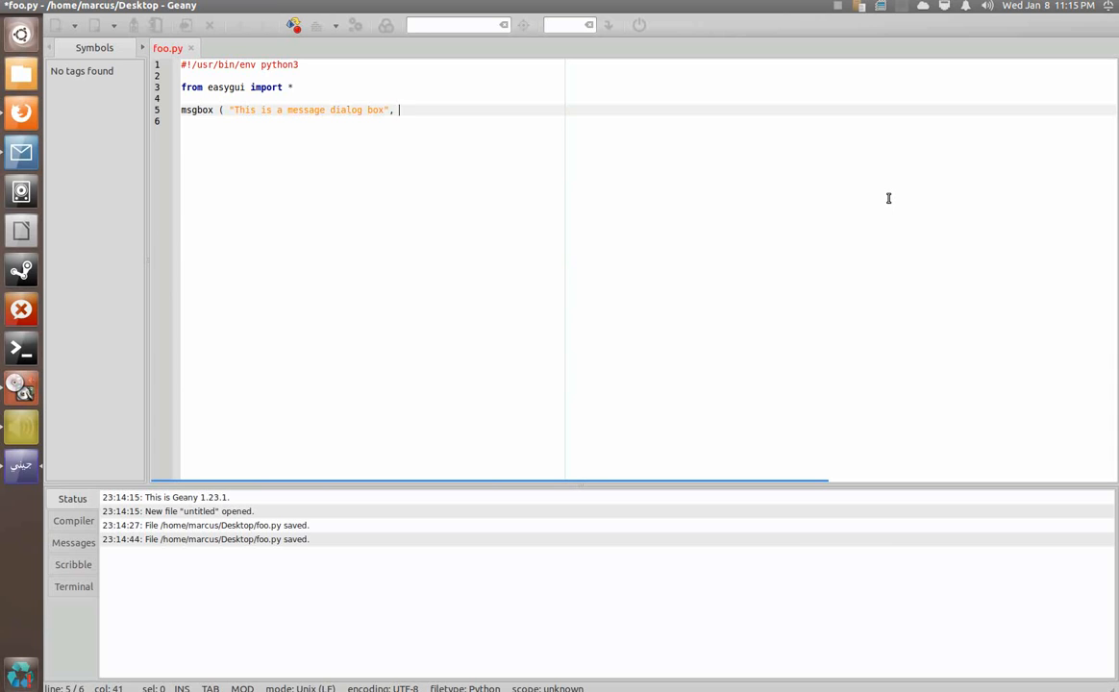
pyautogui.write('title =')
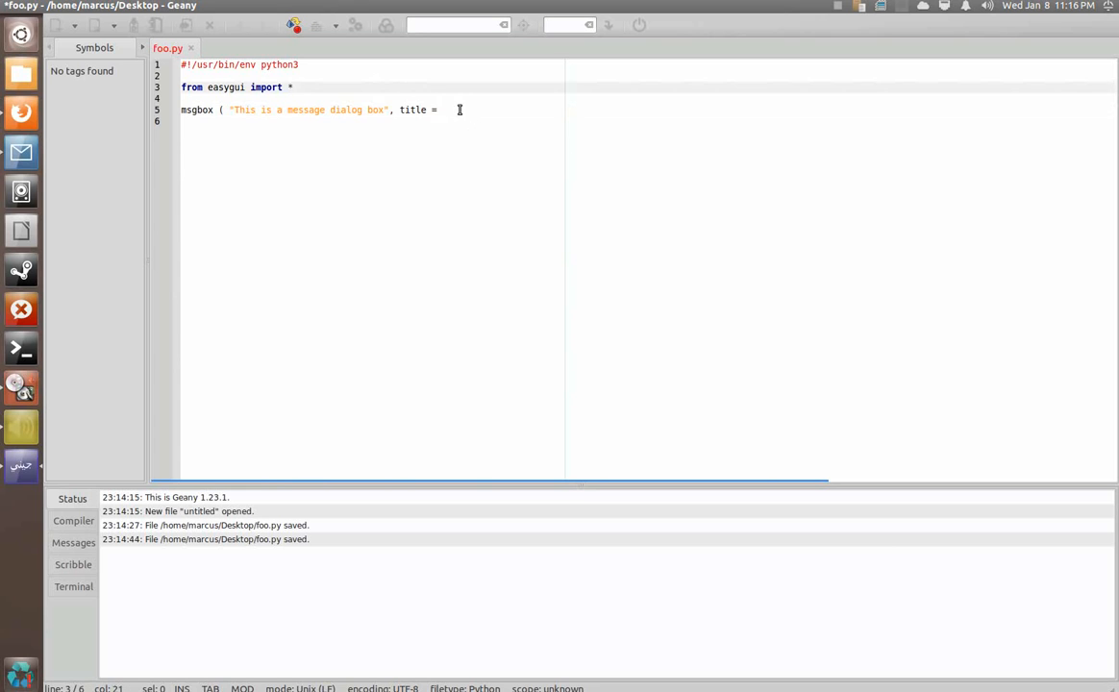
pyautogui.write('"This is')
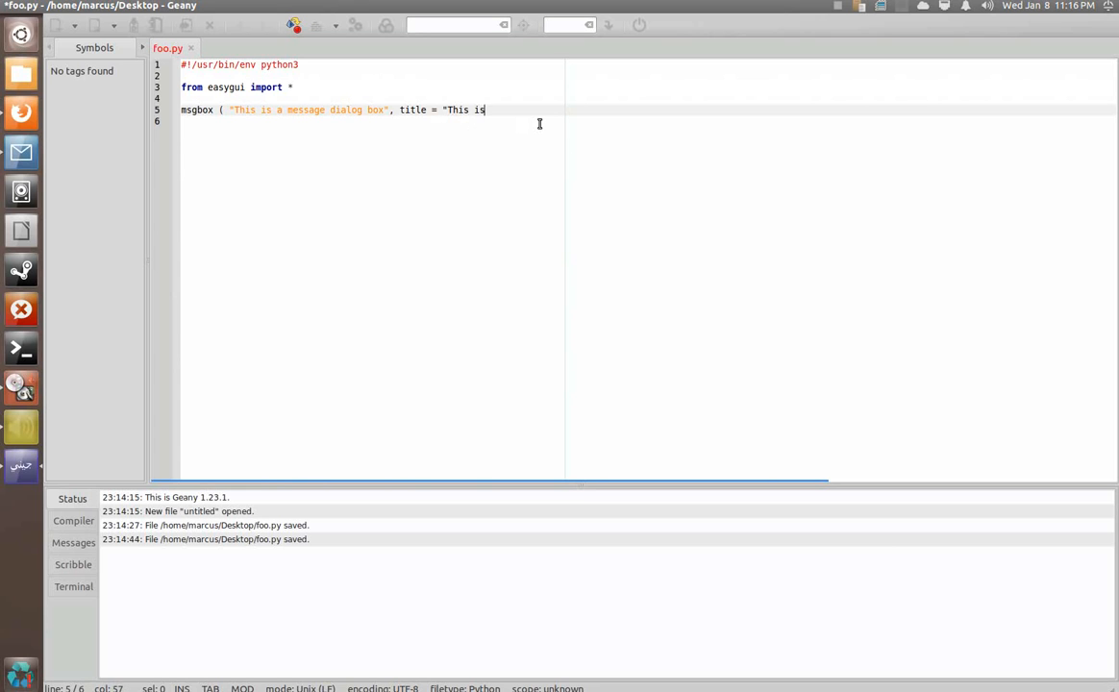
pyautogui.write('a sample title')
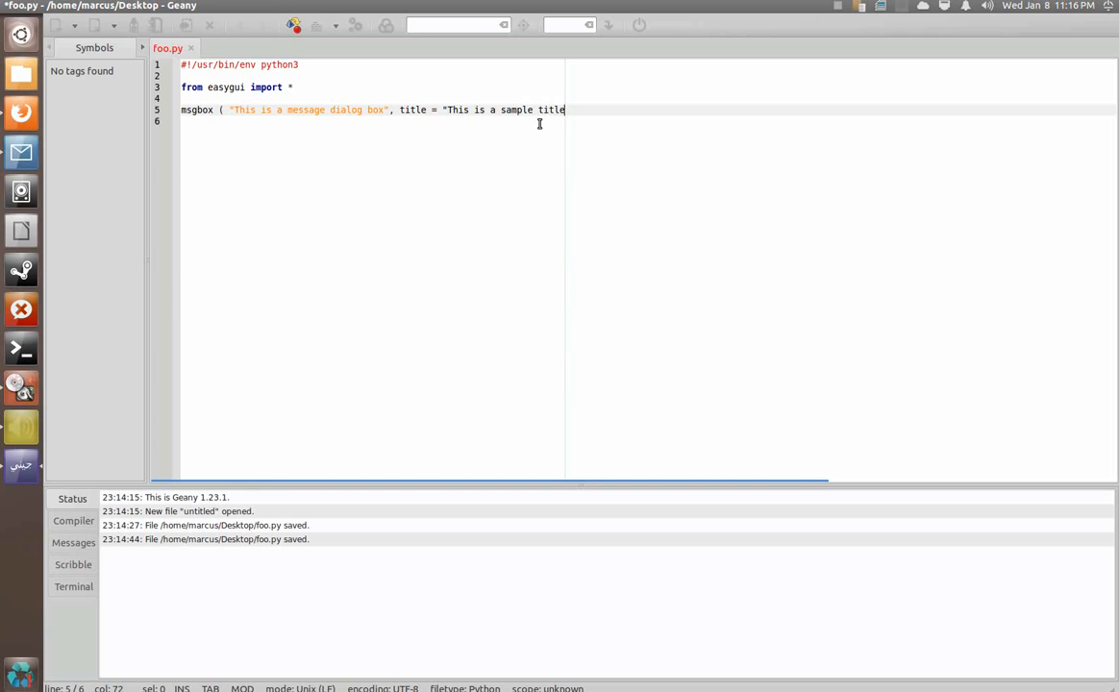
pyautogui.write('" )')
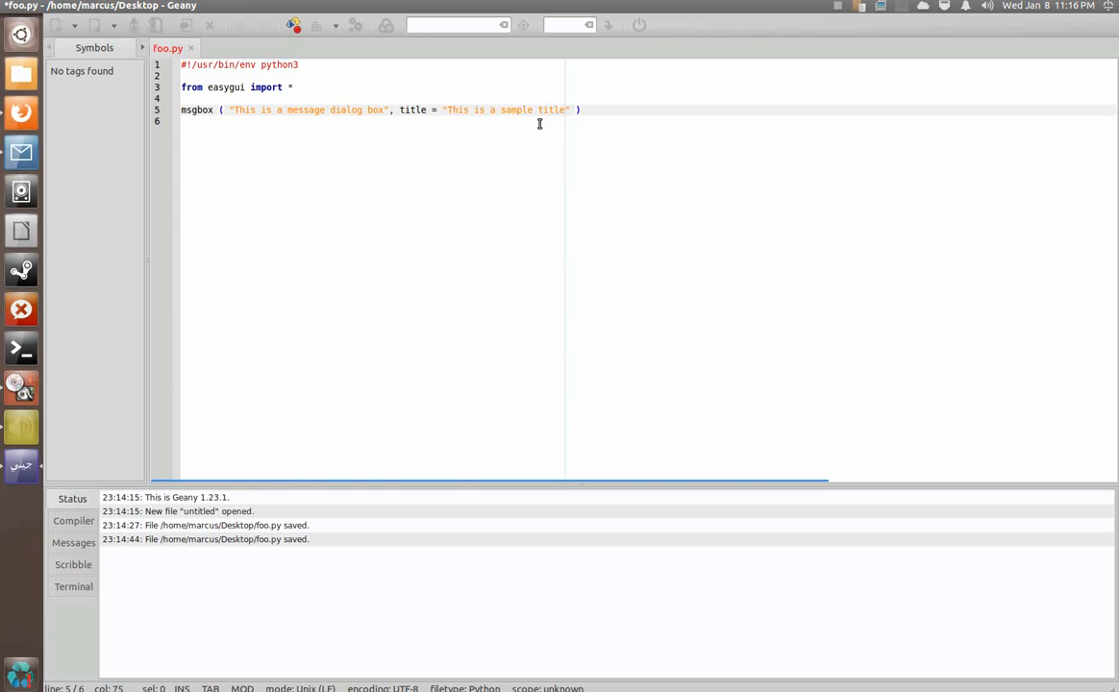
pyautogui.press('ctrl+s')
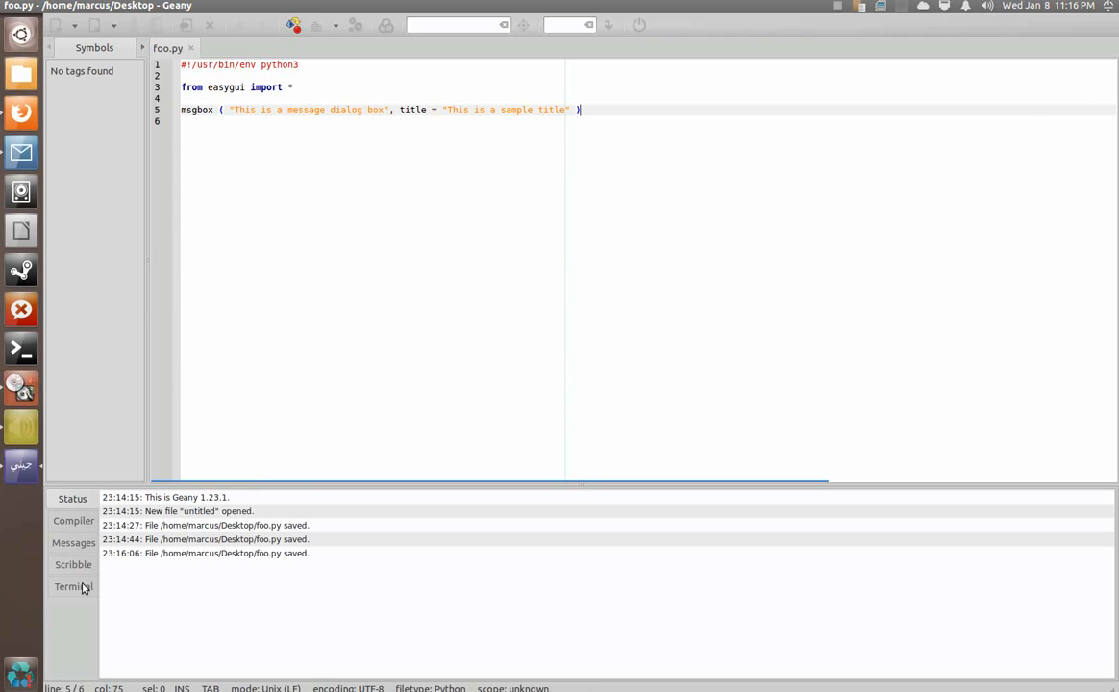
# In the terminal, make foo.py executable with chmod 770 and run ./foo.py
pyautogui.click(72, 586)
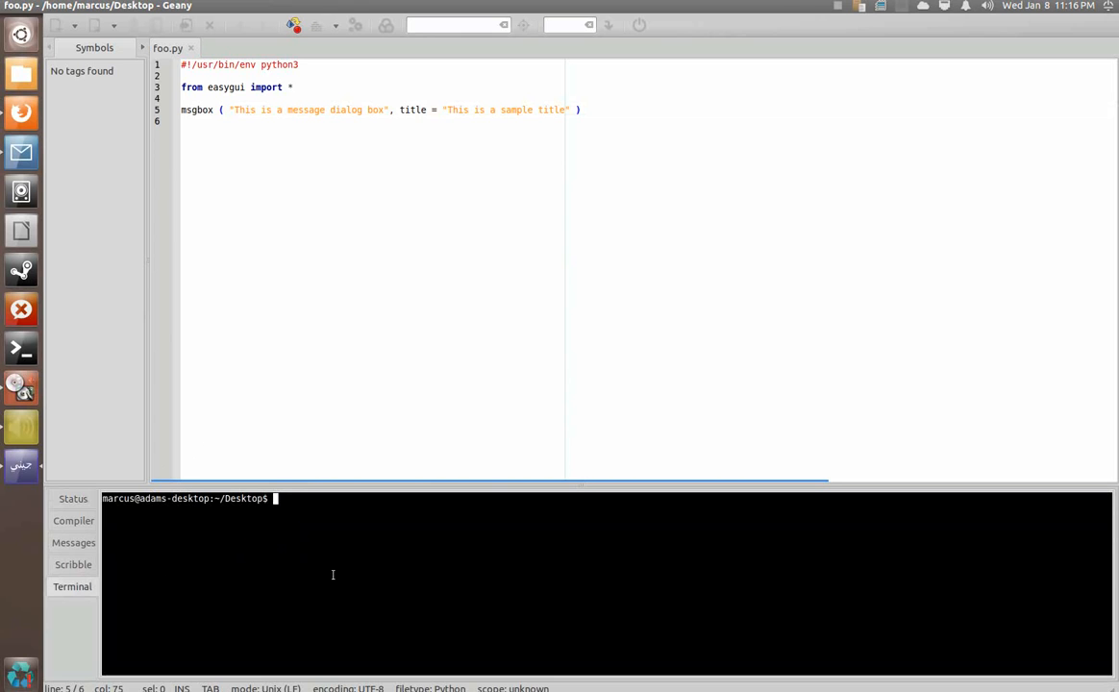
pyautogui.write('chmod 770 foo.py')
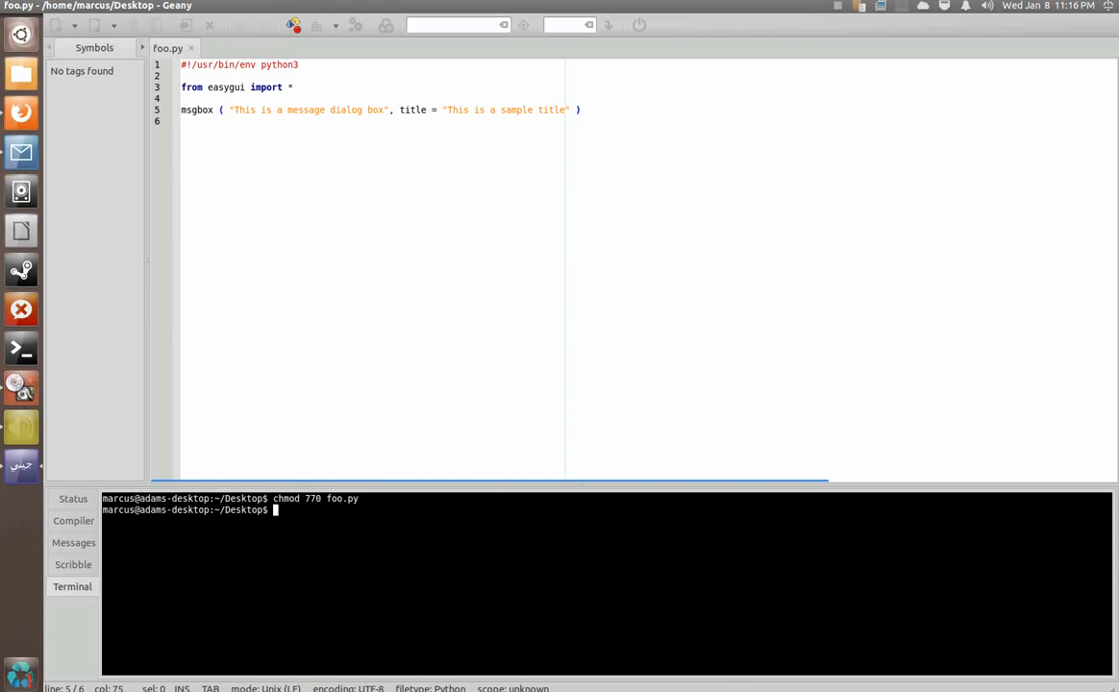
pyautogui.write('./foo.py')
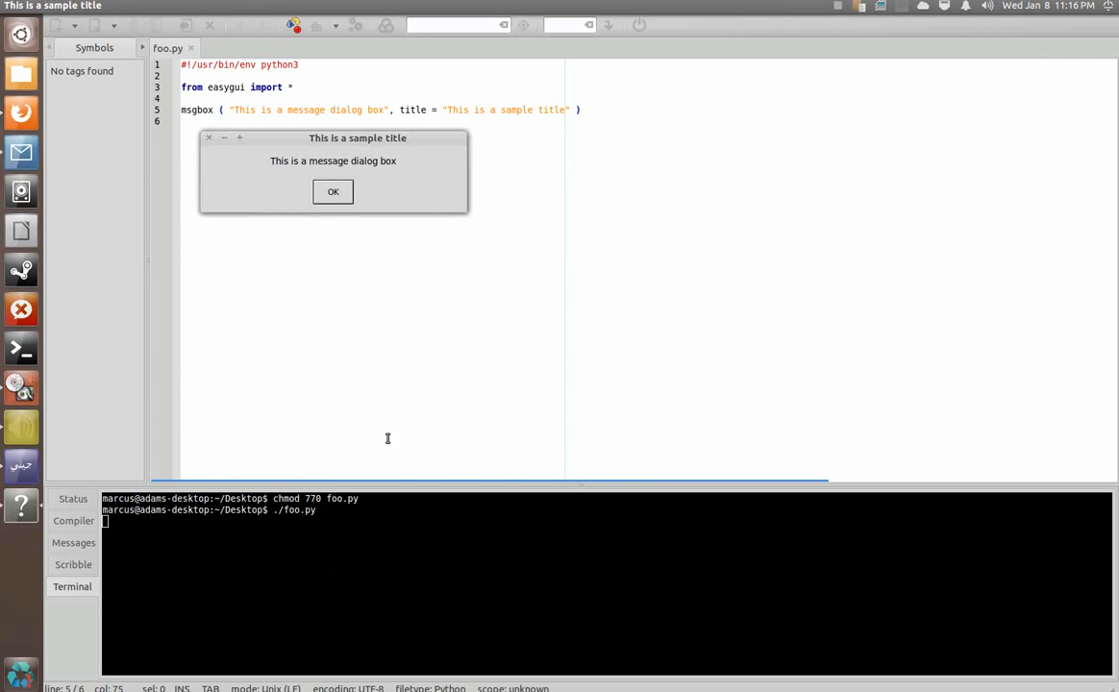
# Move the message dialog aside and dismiss it, then rerun the script and dismiss it again
pyautogui.moveTo(358, 138); pyautogui.dragTo(425, 163)
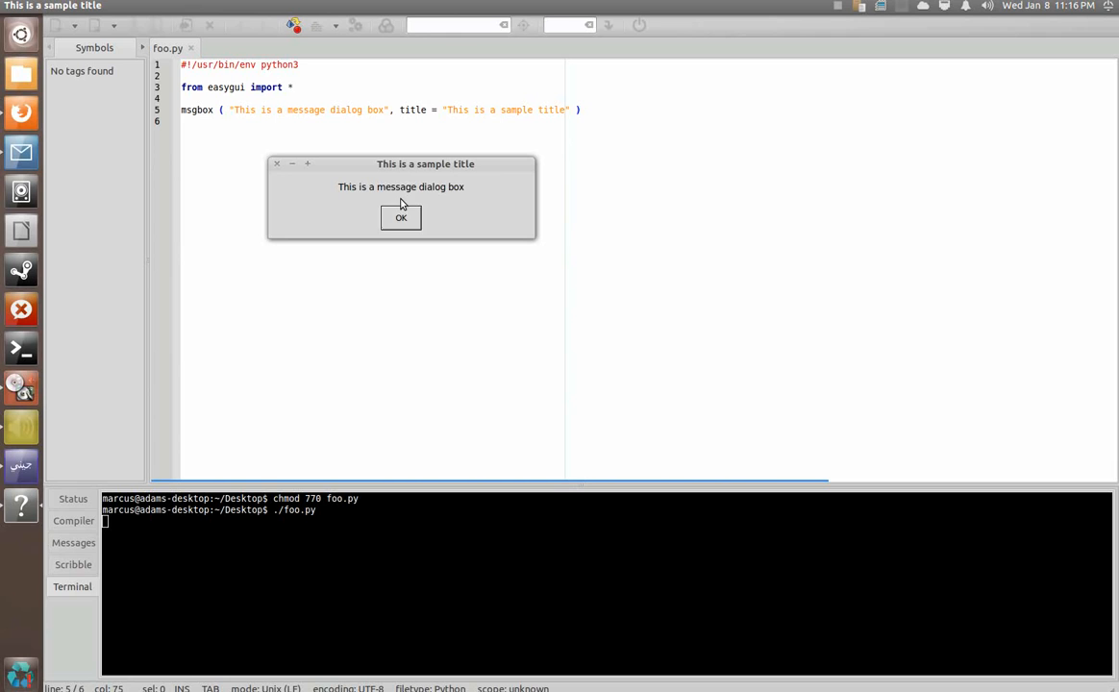
pyautogui.click(401, 216)
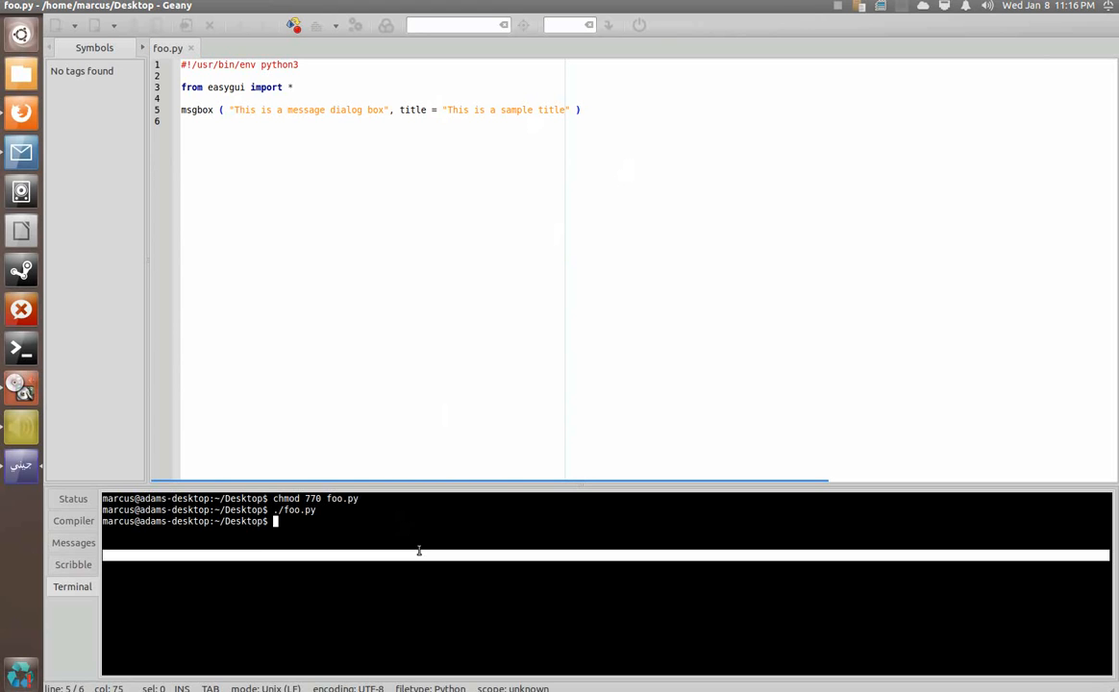
pyautogui.press('Return')
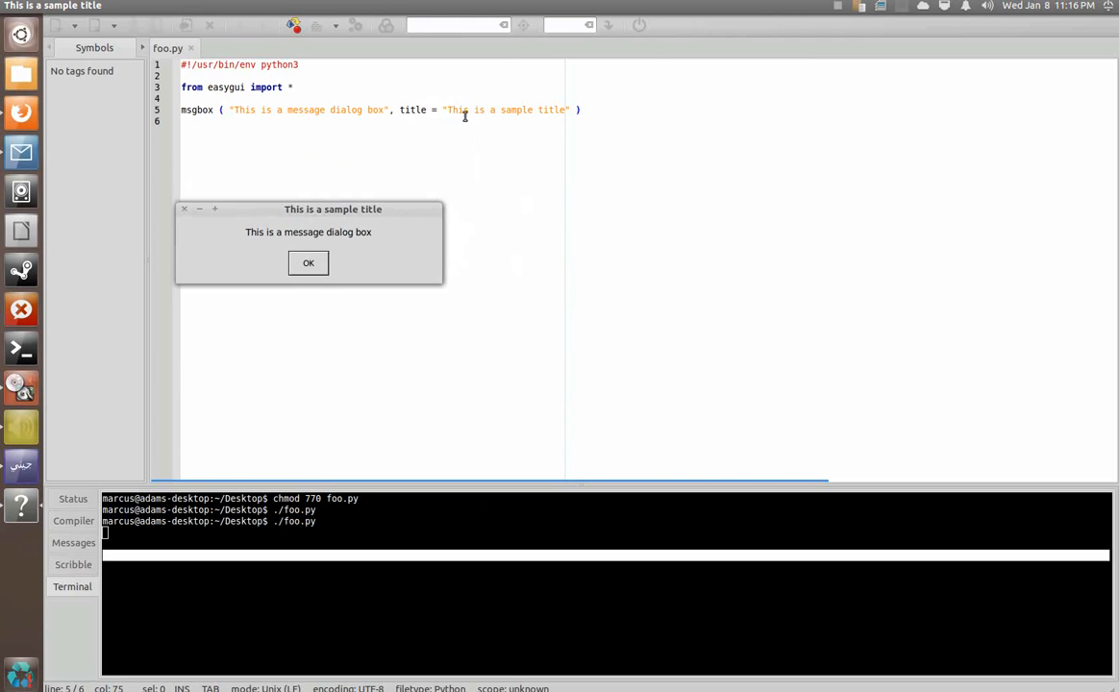
pyautogui.click(307, 262)
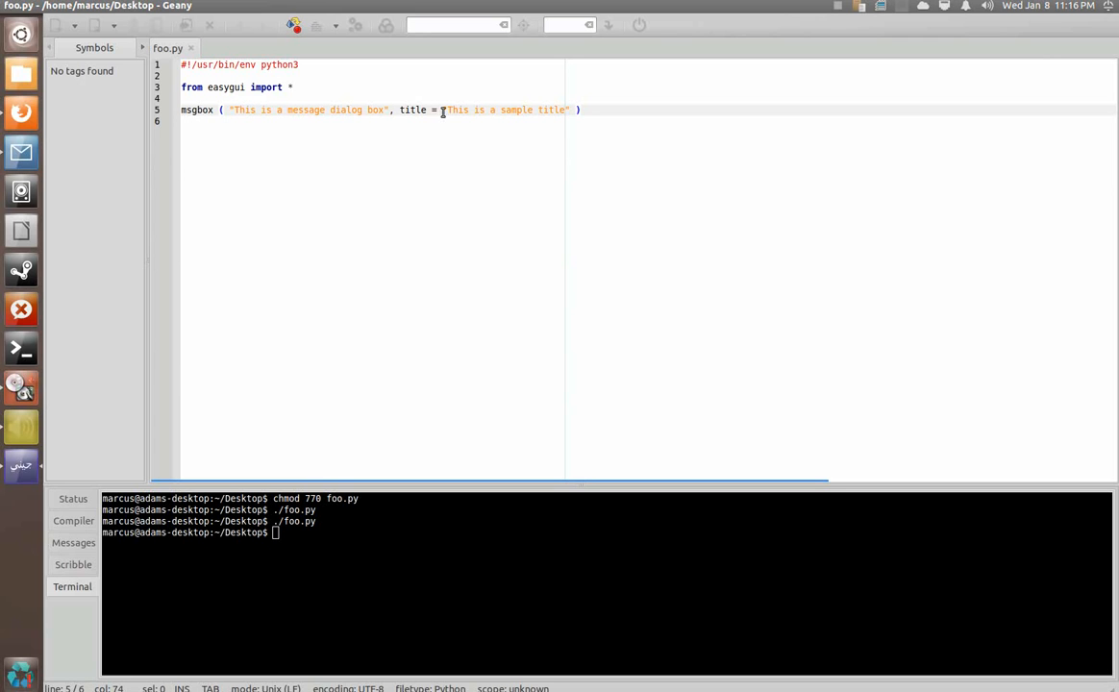
# Add version = "Tutotial v.1.0" above msgbox and pass version as the title
pyautogui.click(443, 109)
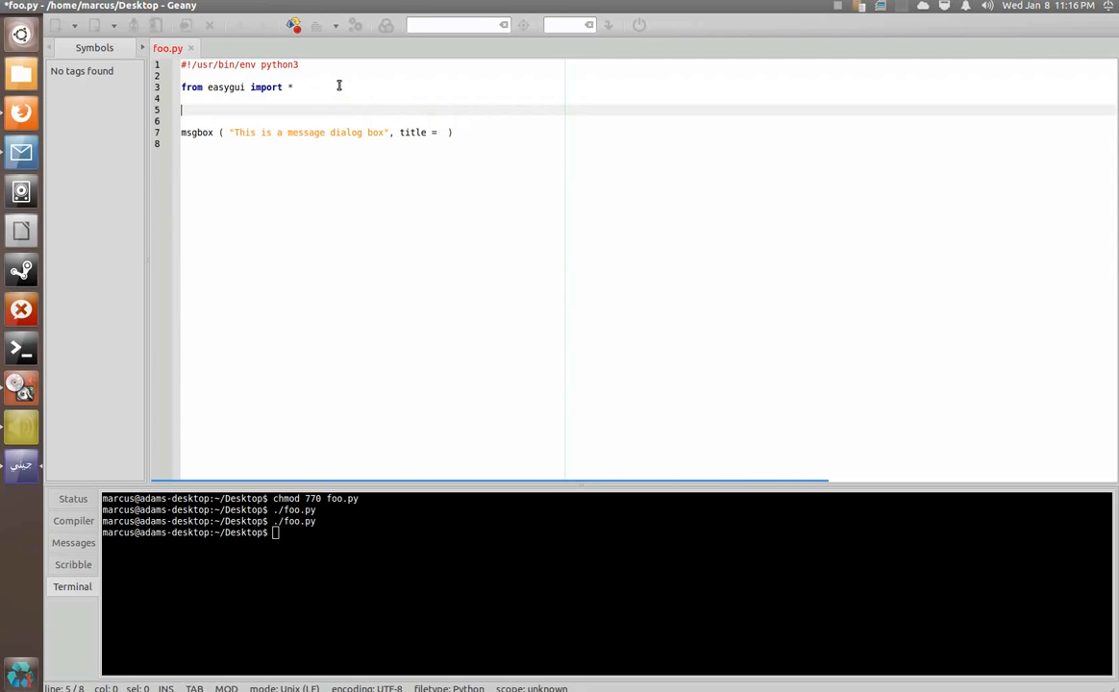
pyautogui.write('version =')
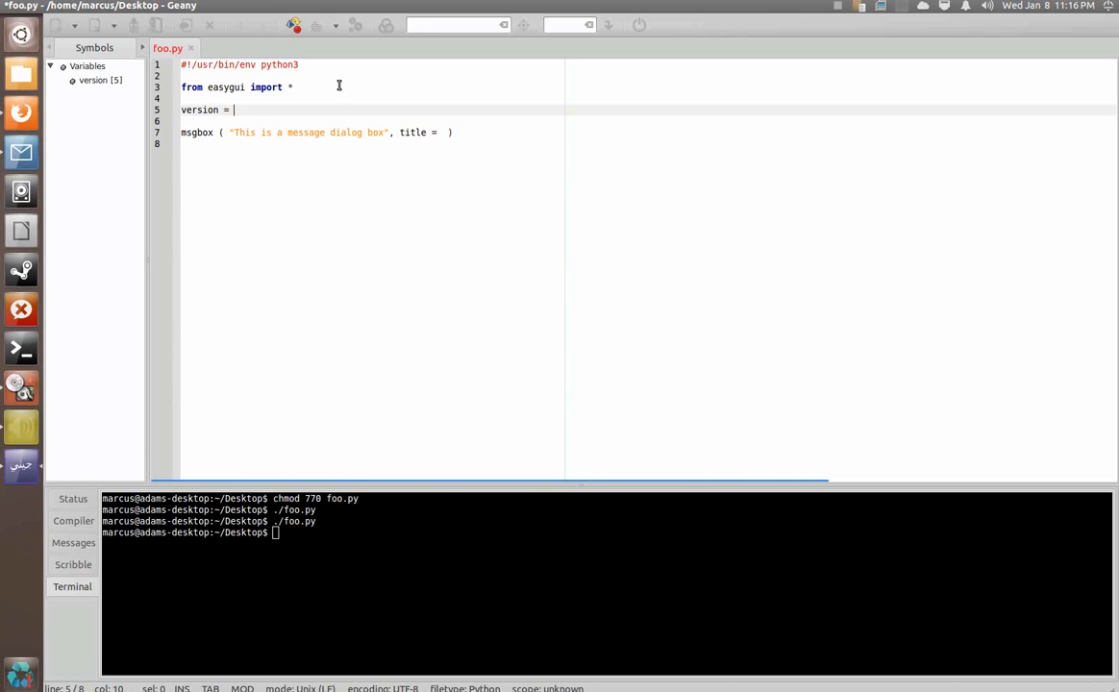
pyautogui.write('"')
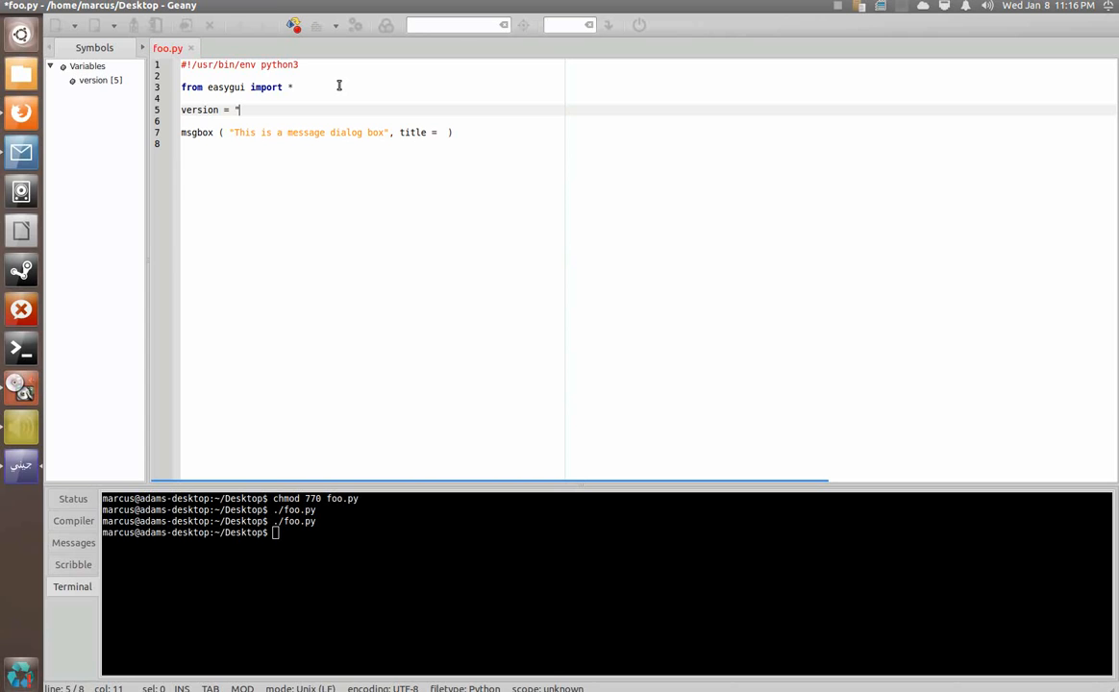
pyautogui.write('Tutotial v')
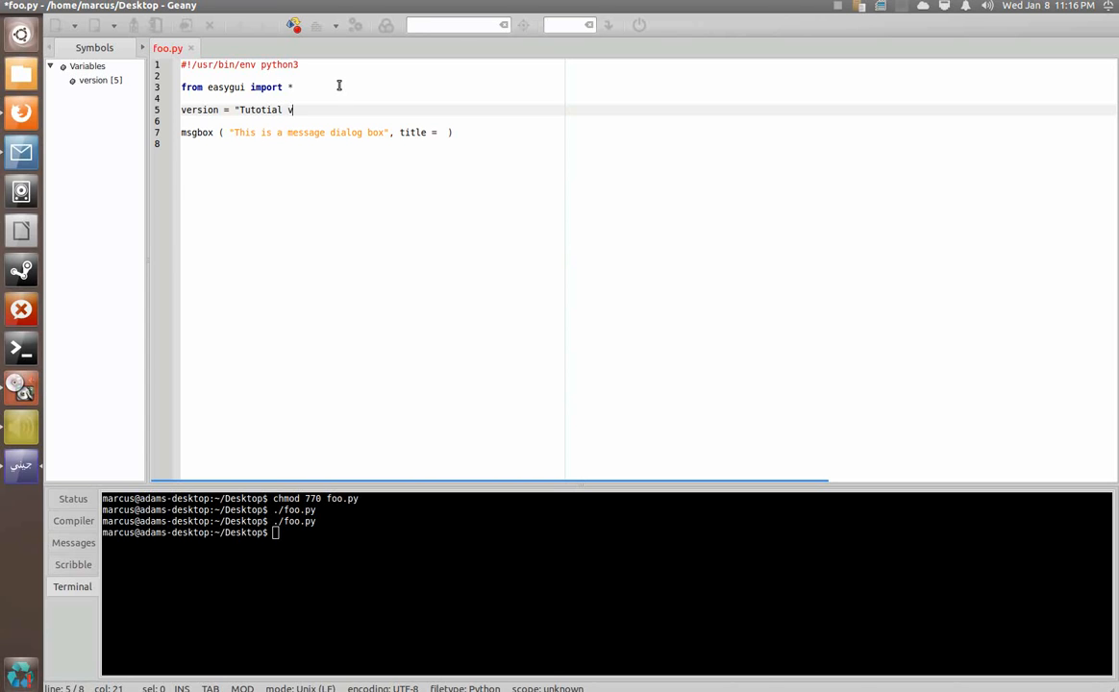
pyautogui.write('.1.0')
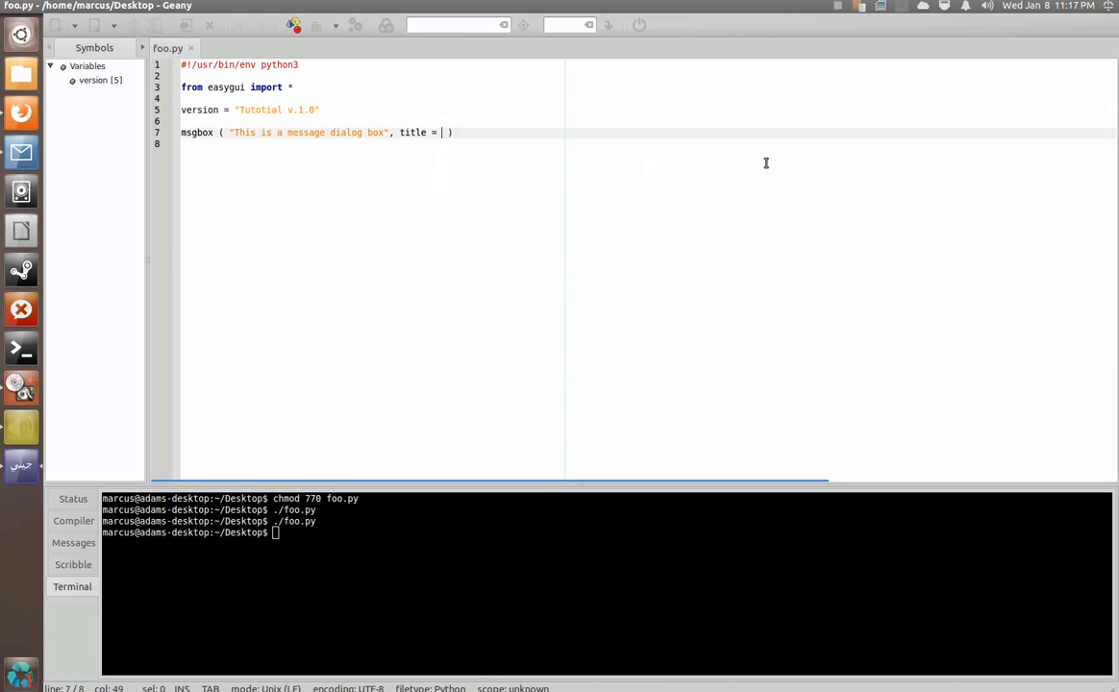
pyautogui.write('version')
pyautogui.click(606, 532)
pyautogui.write('./foo.py')
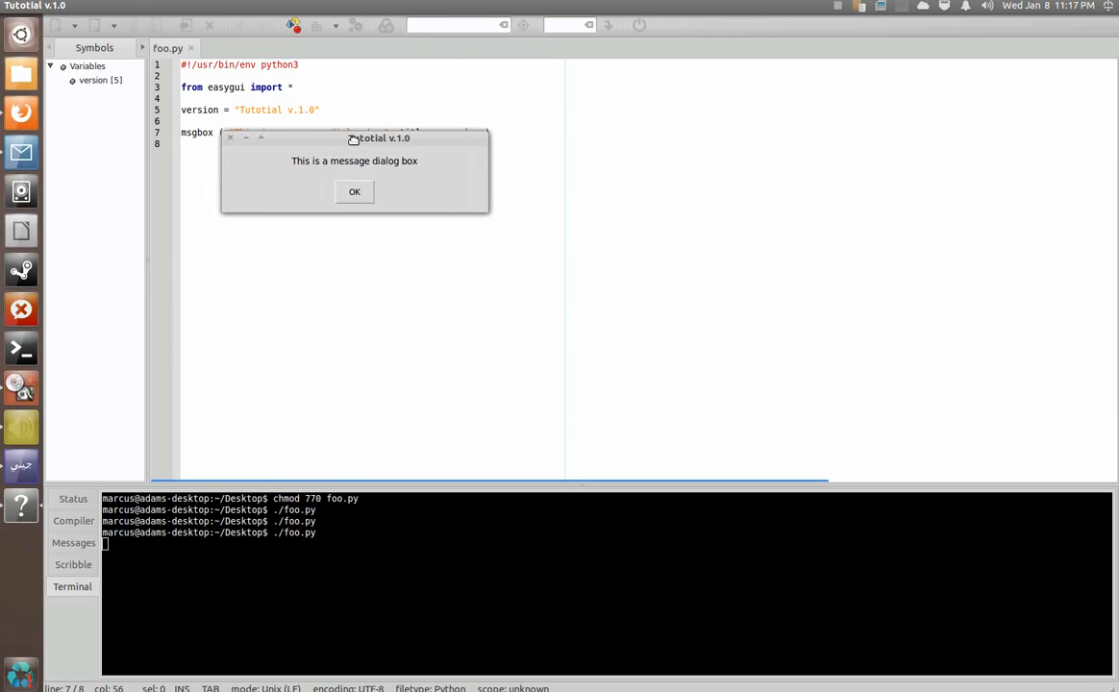
# Dismiss the message dialog titled Tutotial v.1.0
pyautogui.click(354, 192)
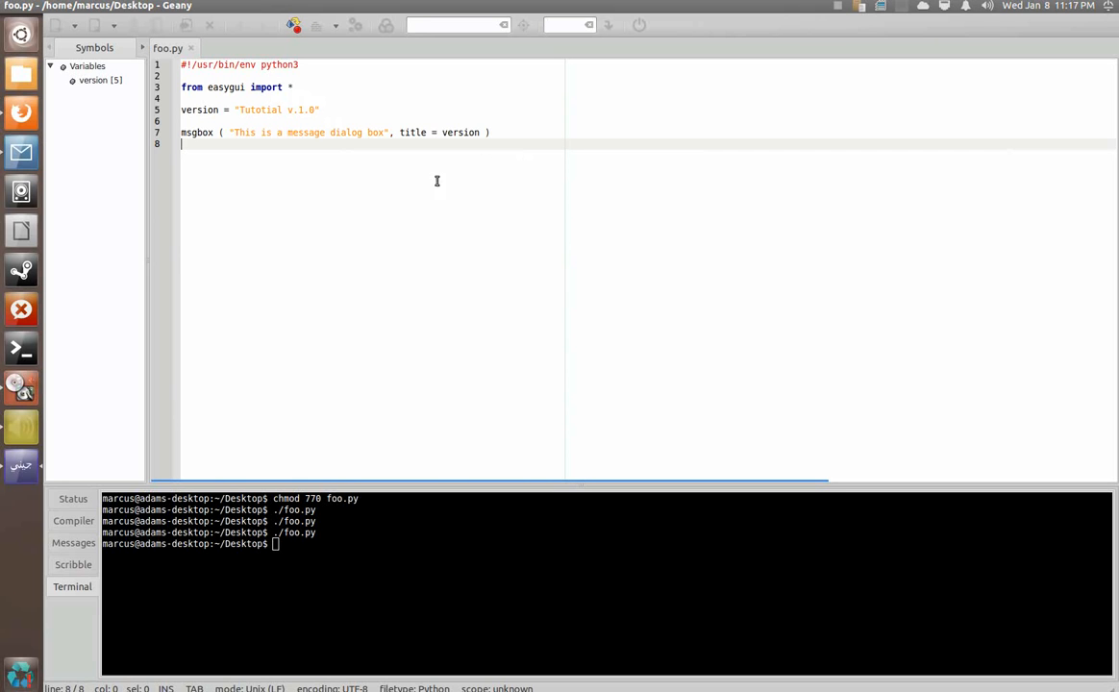
pyautogui.moveTo(450, 189)
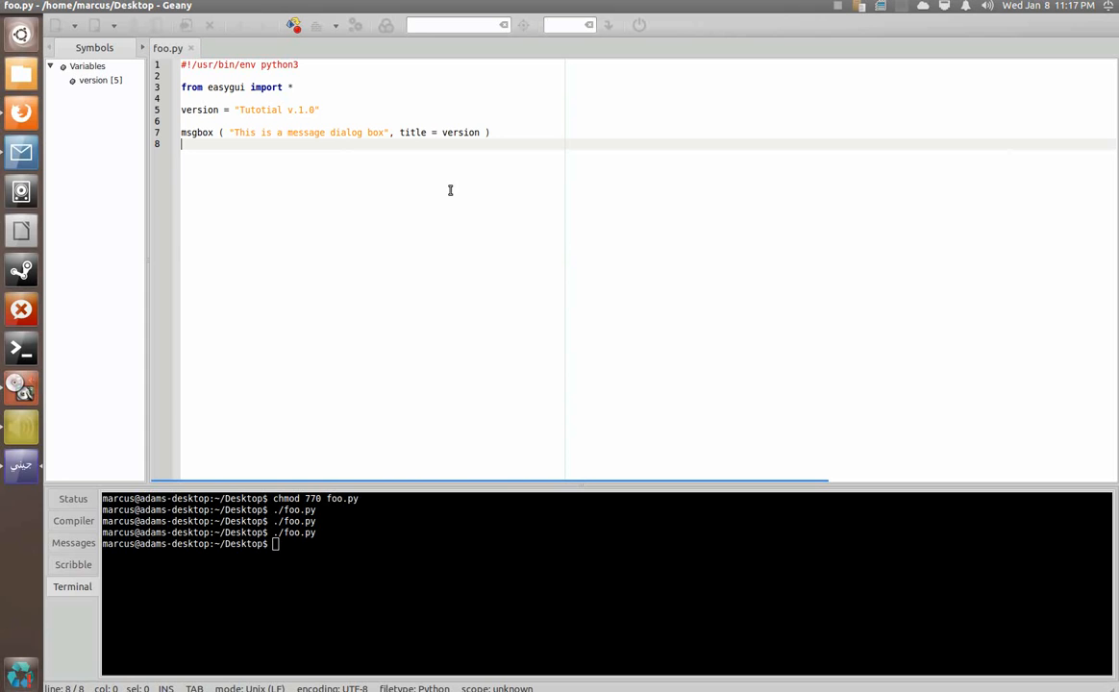
pyautogui.moveTo(829, 61)
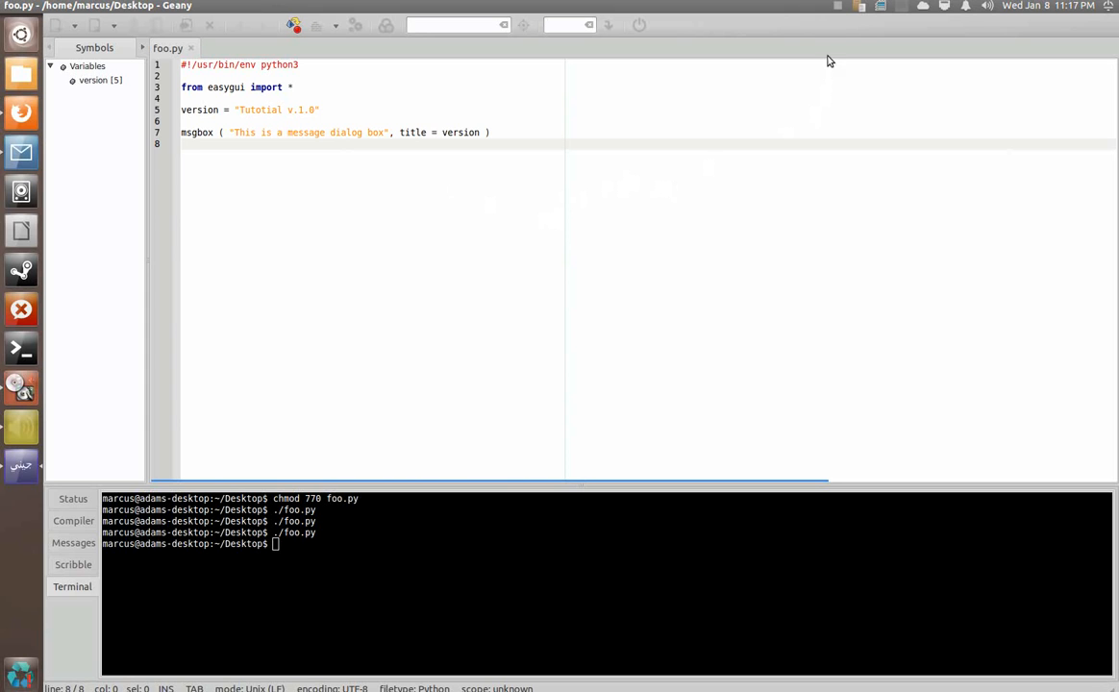